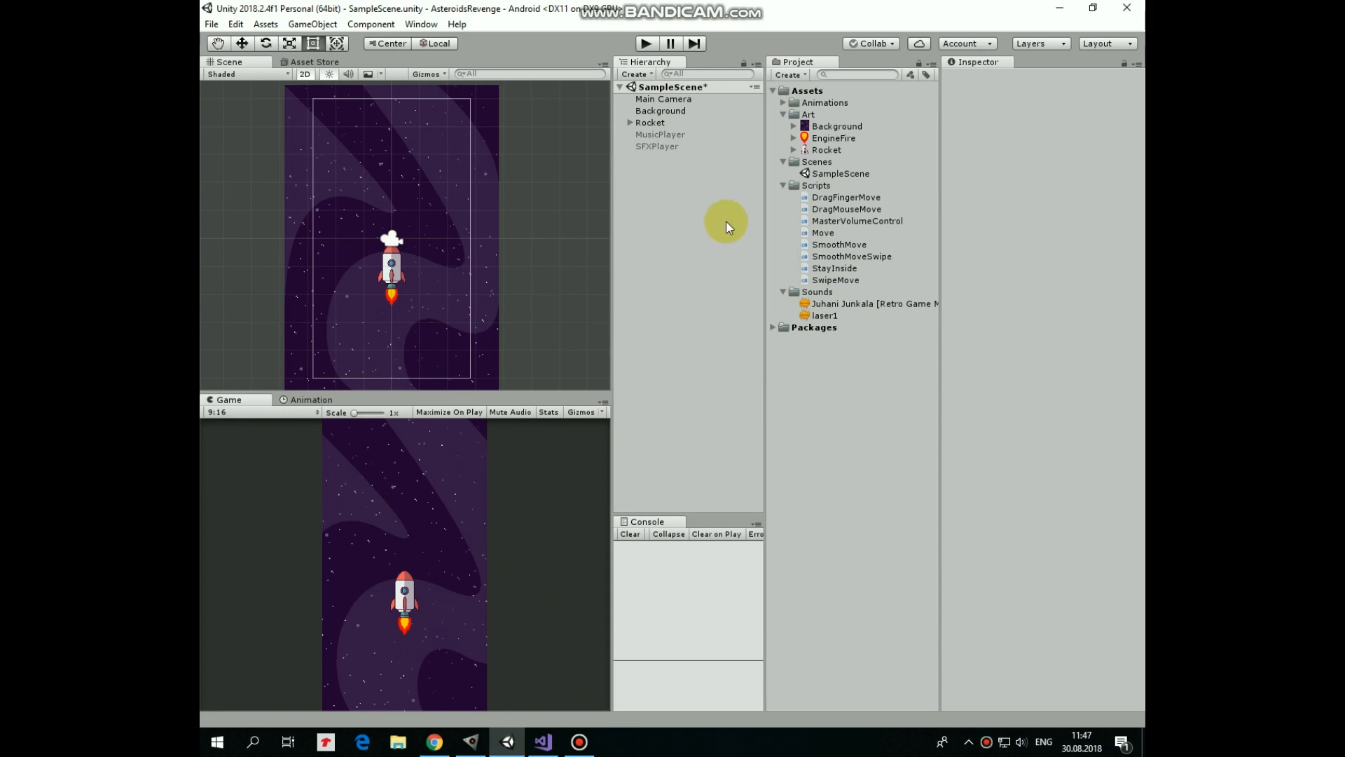
Review Background, Rocket and its EngineFire child, ending on the Rocket's Smooth Move Swipe script.
click(660, 110)
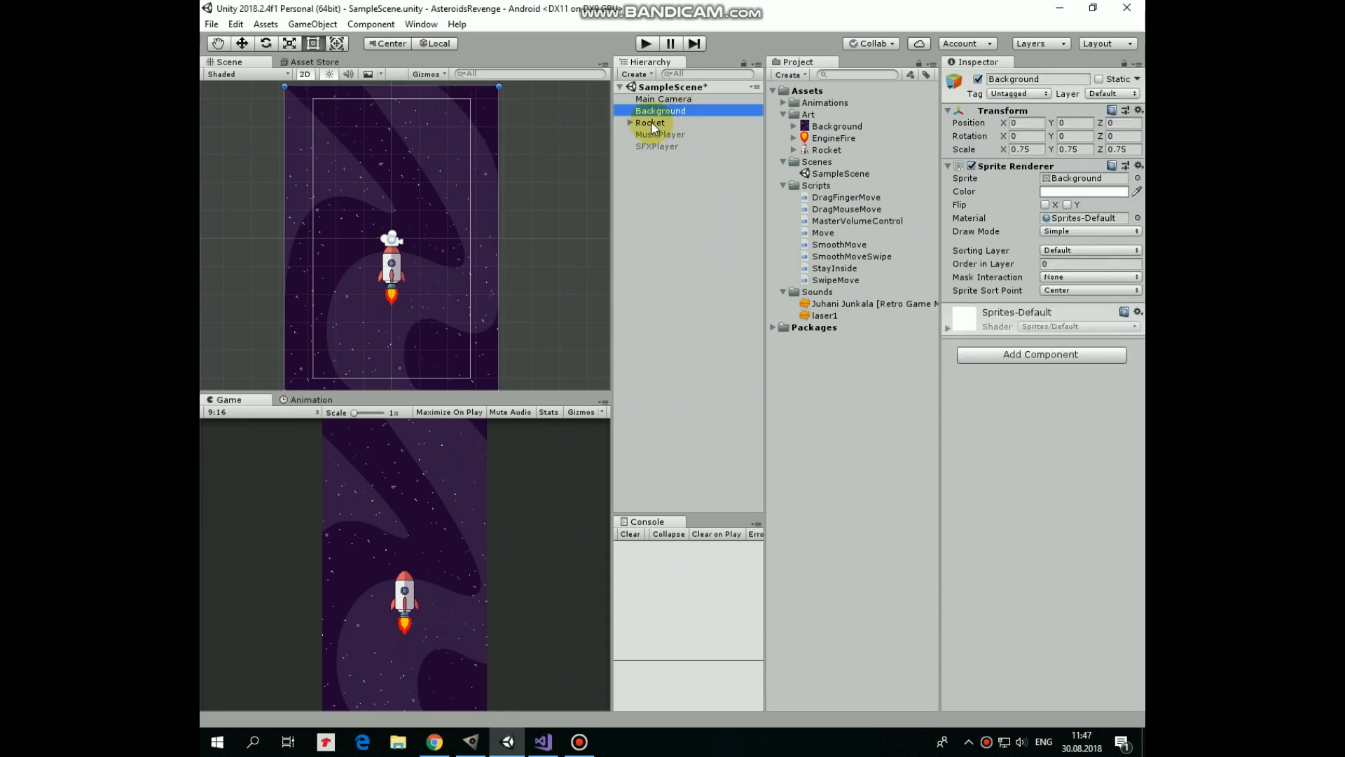
click(649, 123)
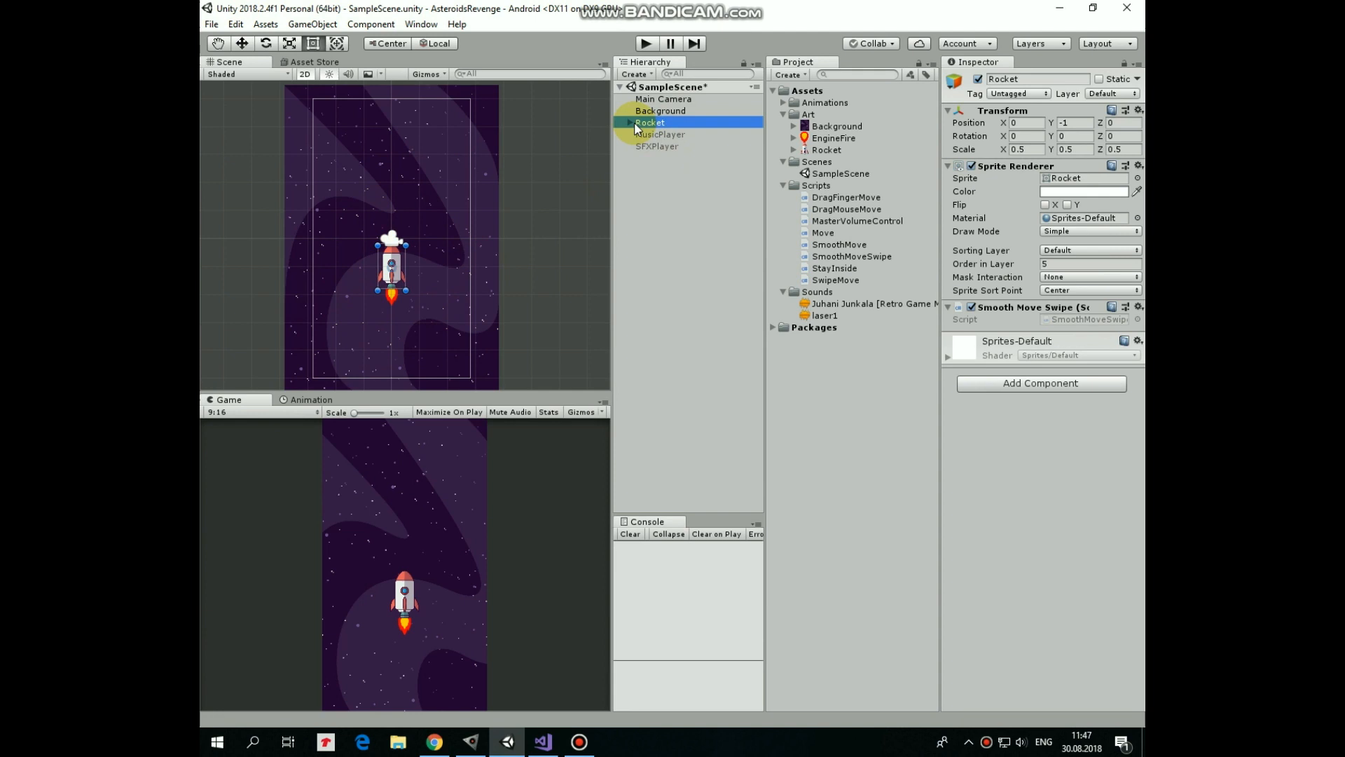
click(667, 134)
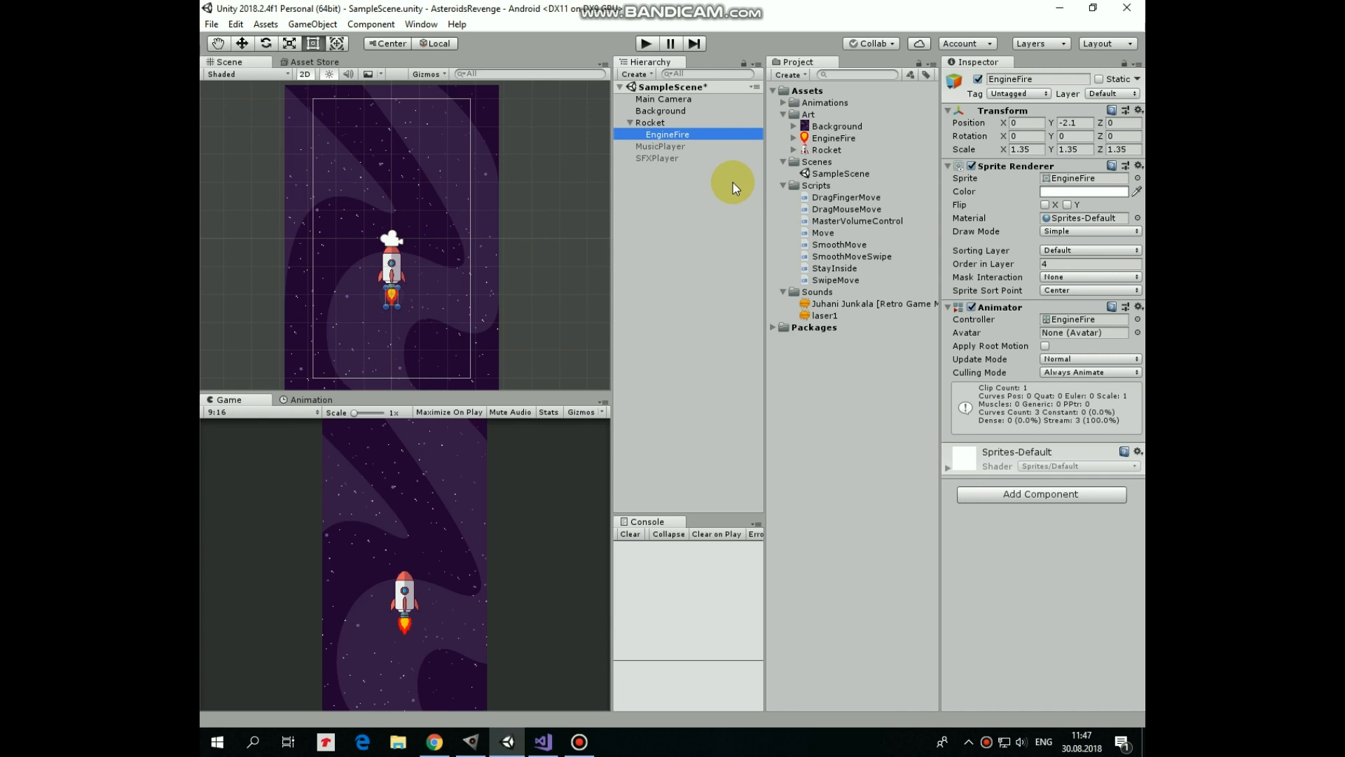
click(649, 122)
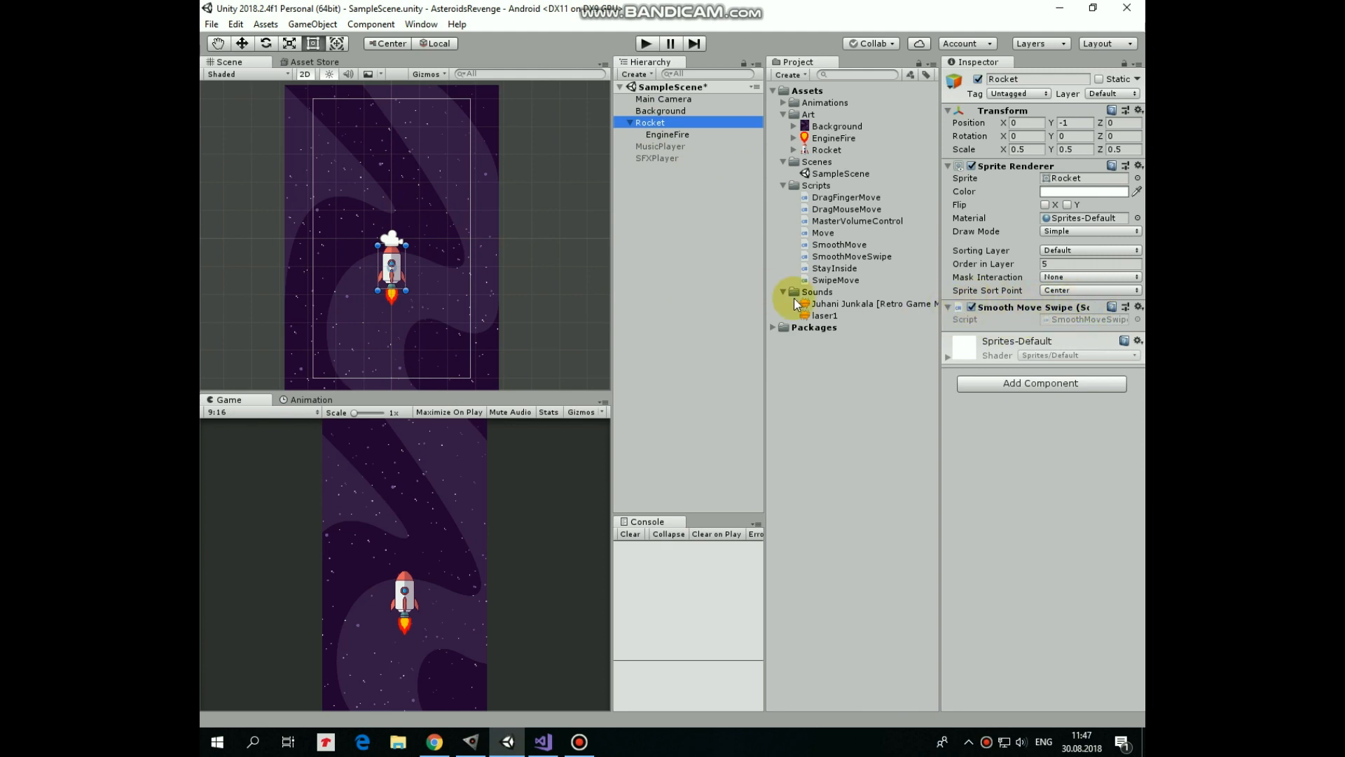
click(850, 255)
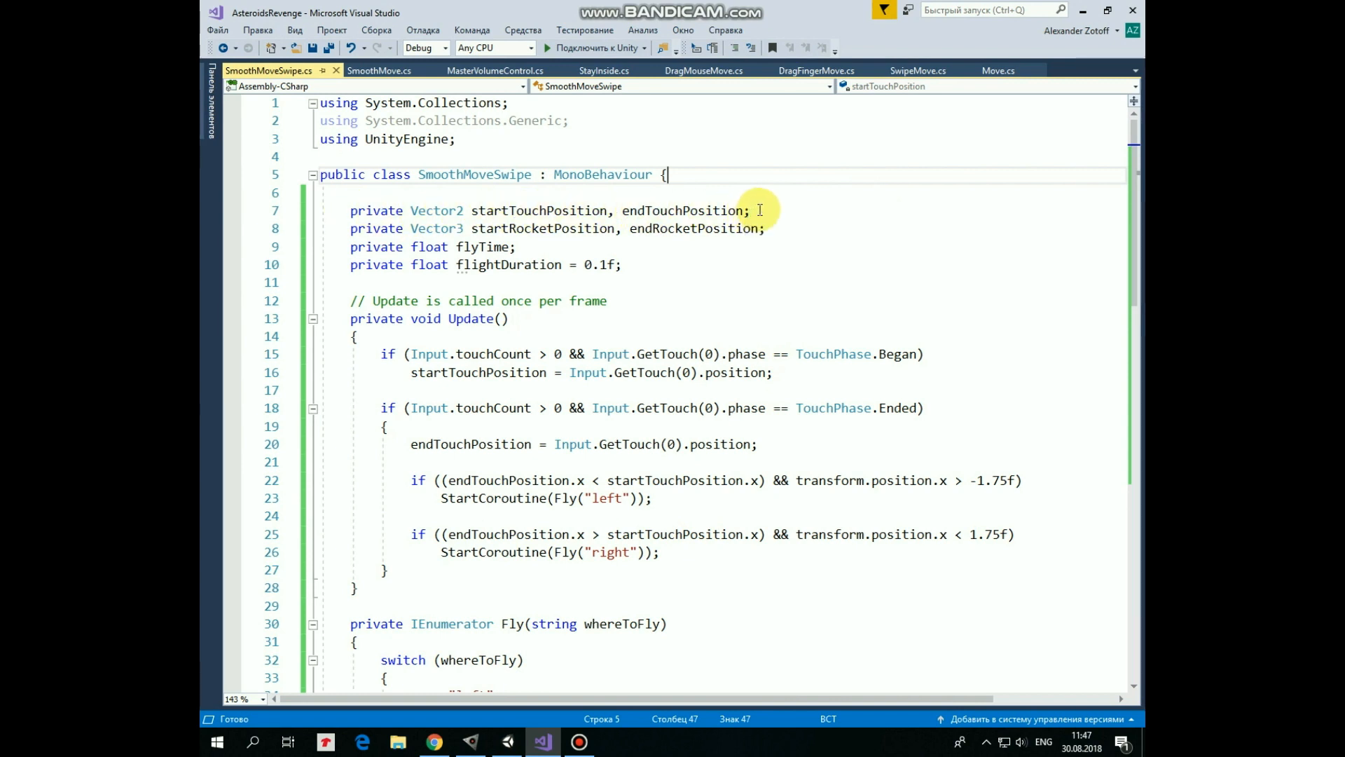
mouse_move(768, 213)
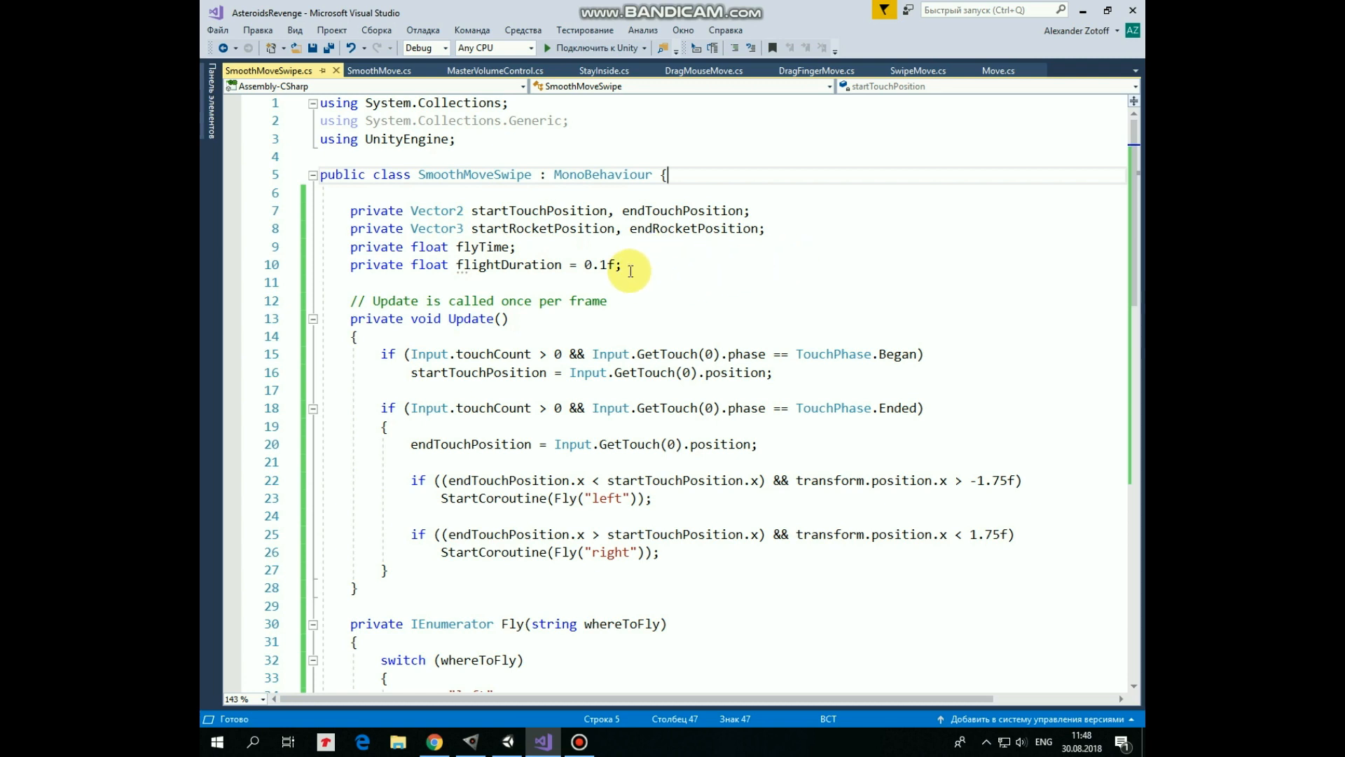
mouse_move(642, 271)
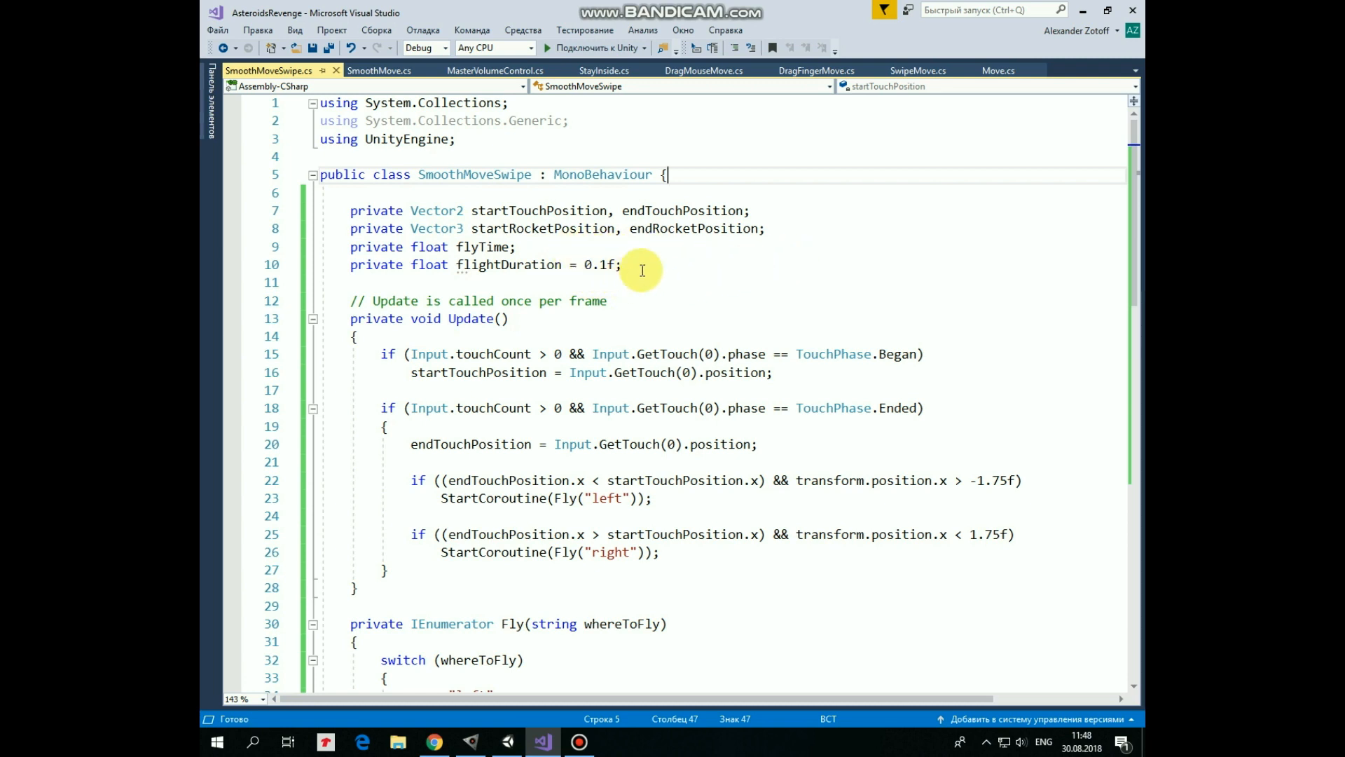
mouse_move(654, 271)
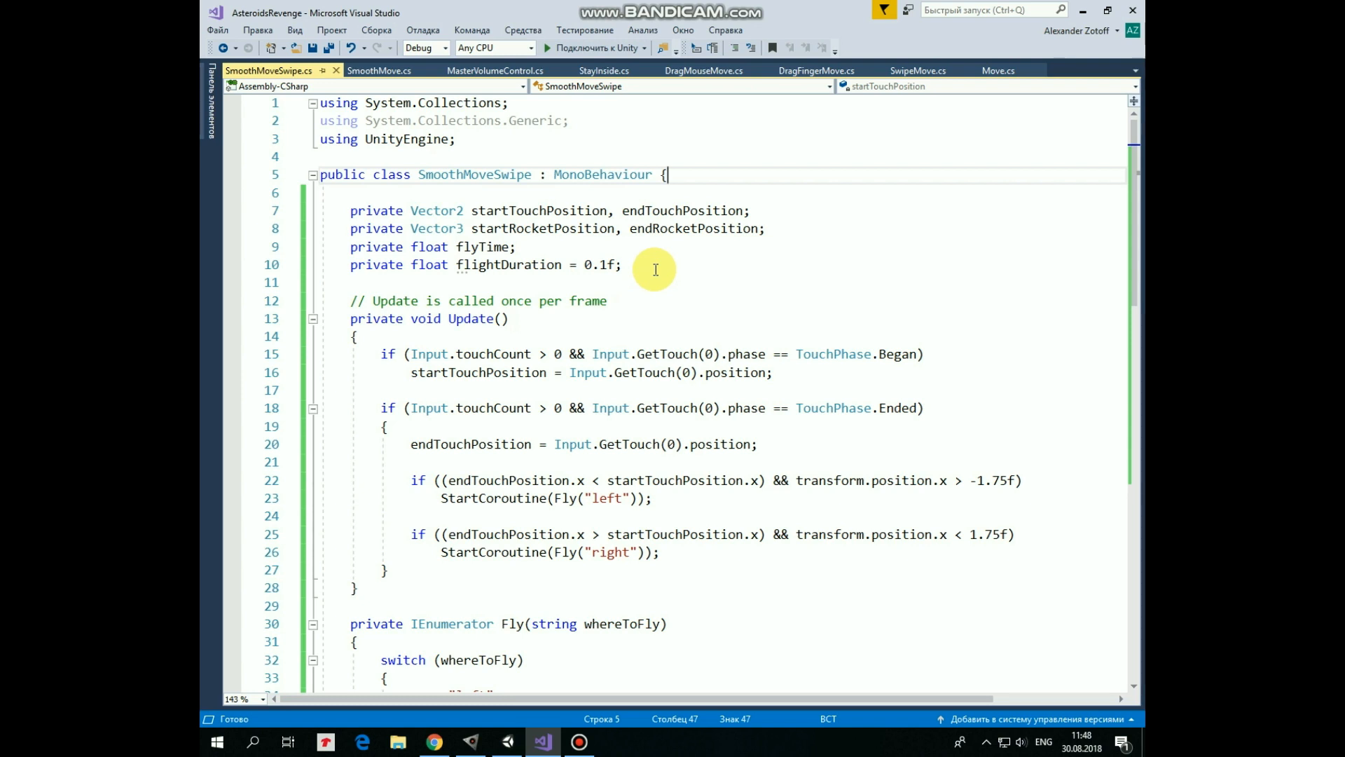
mouse_move(685, 266)
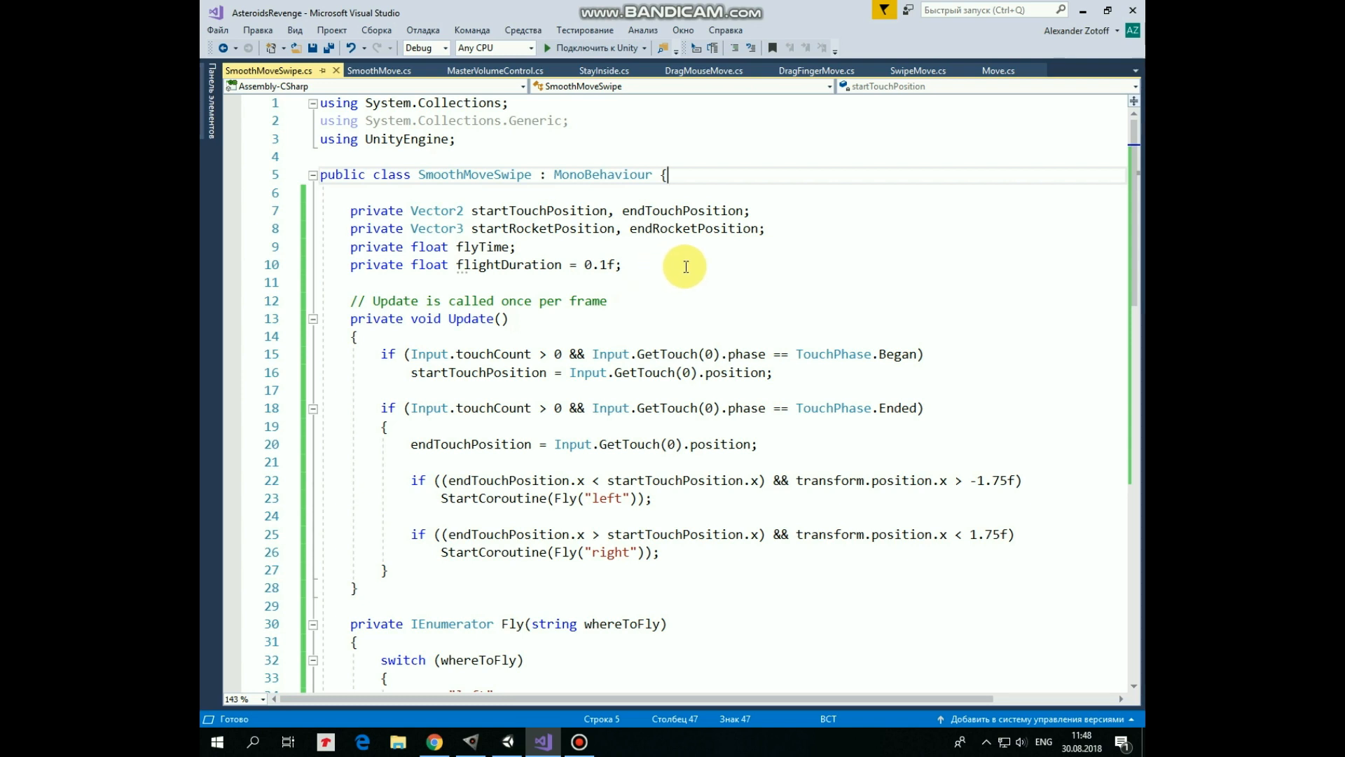
mouse_move(545, 324)
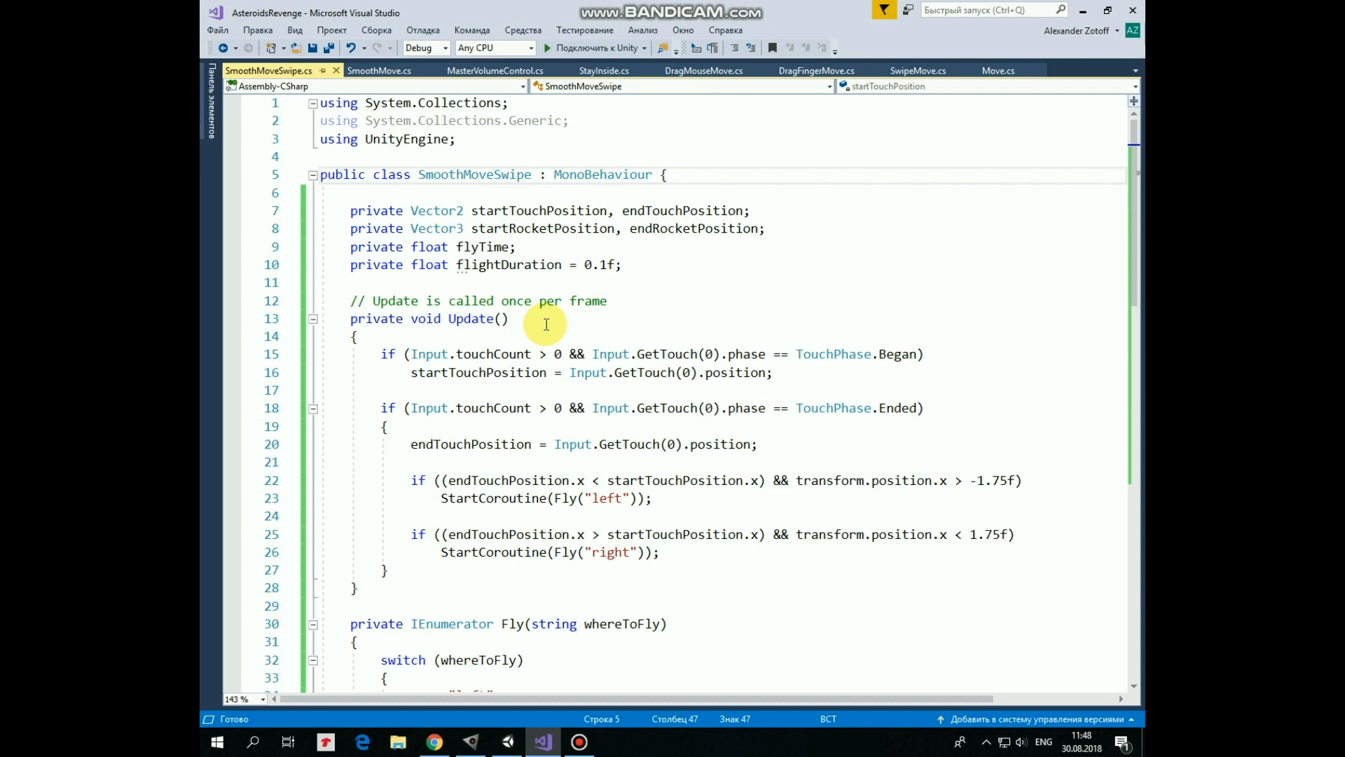
mouse_move(587, 353)
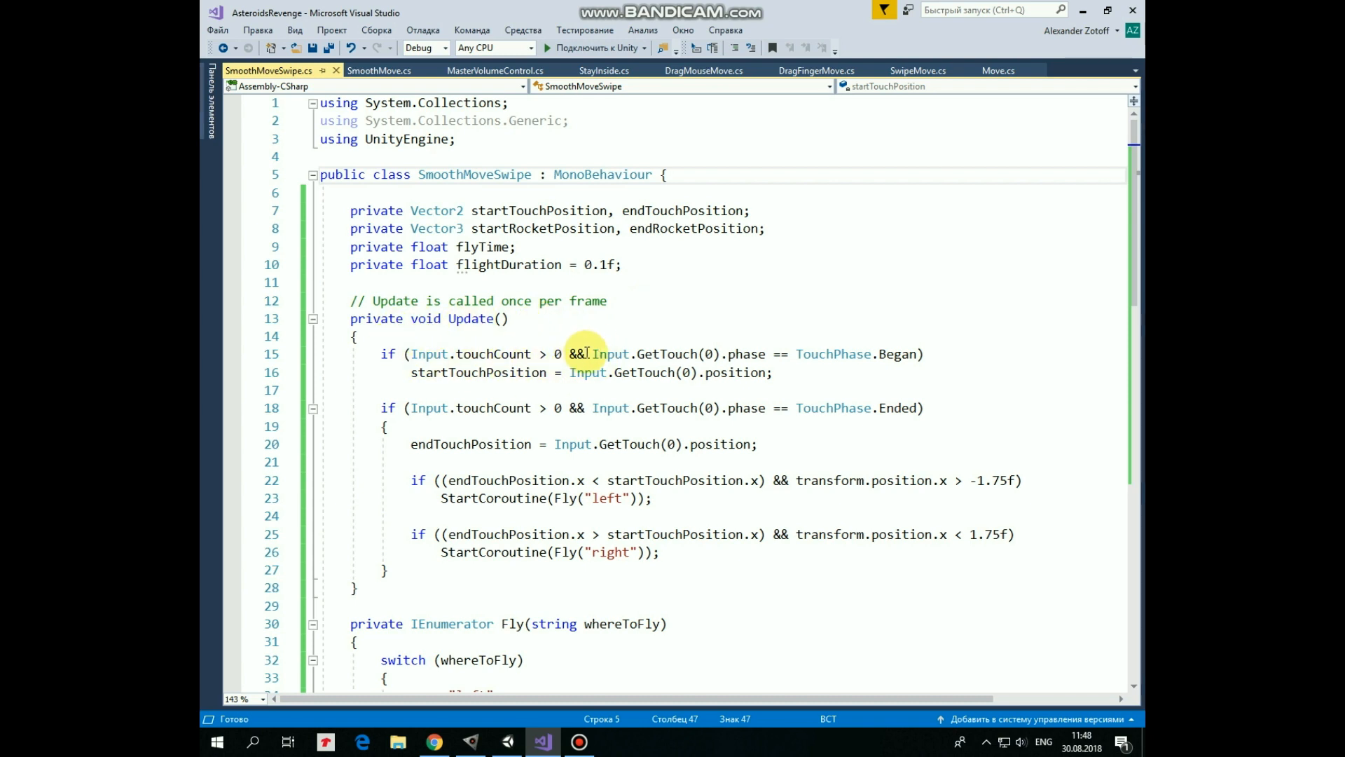
mouse_move(881, 383)
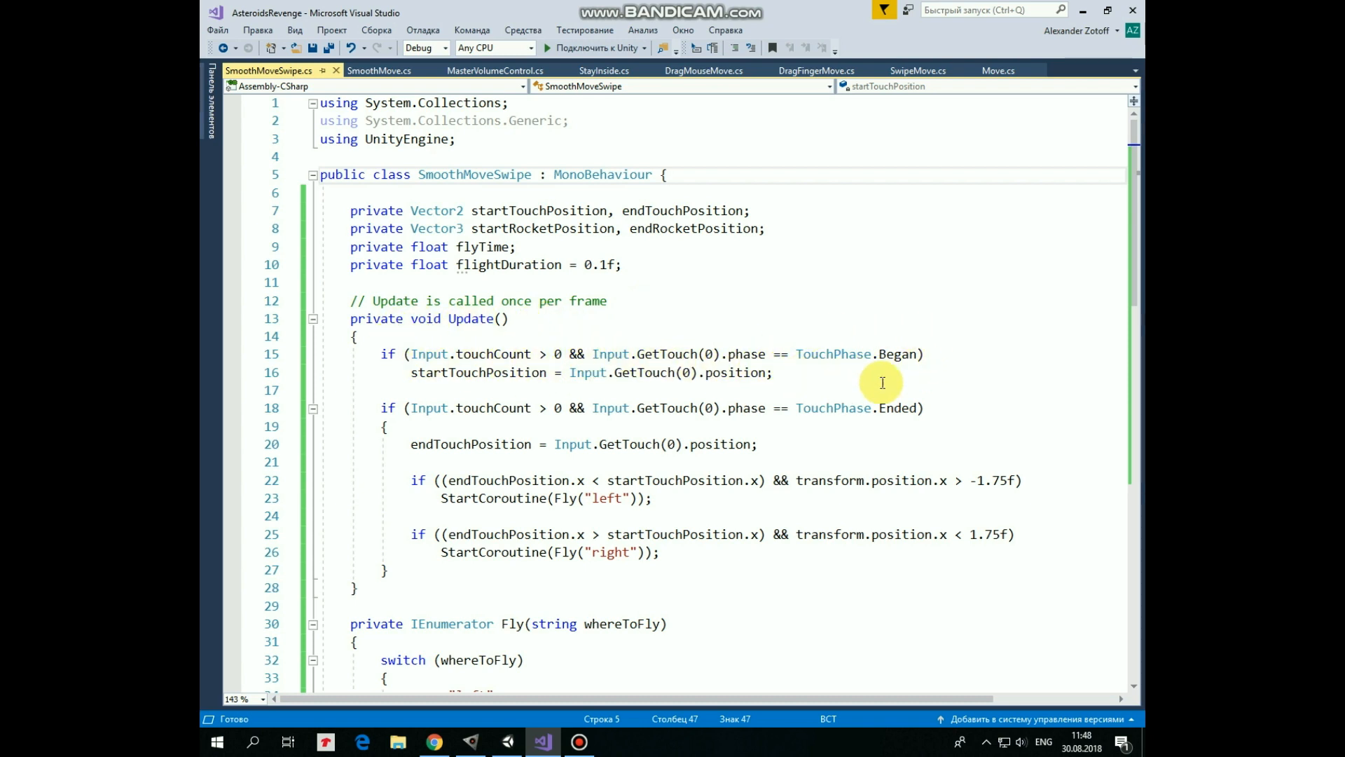
mouse_move(471, 379)
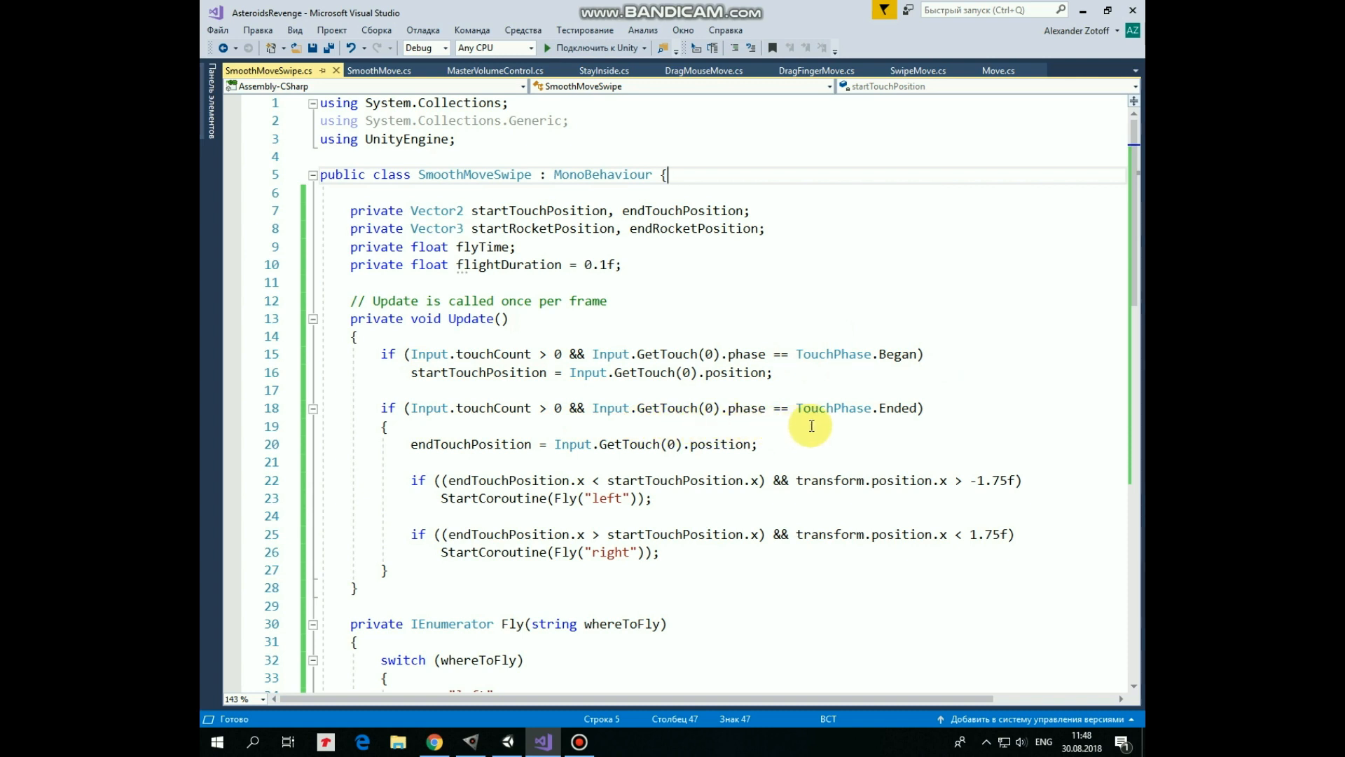
mouse_move(926, 426)
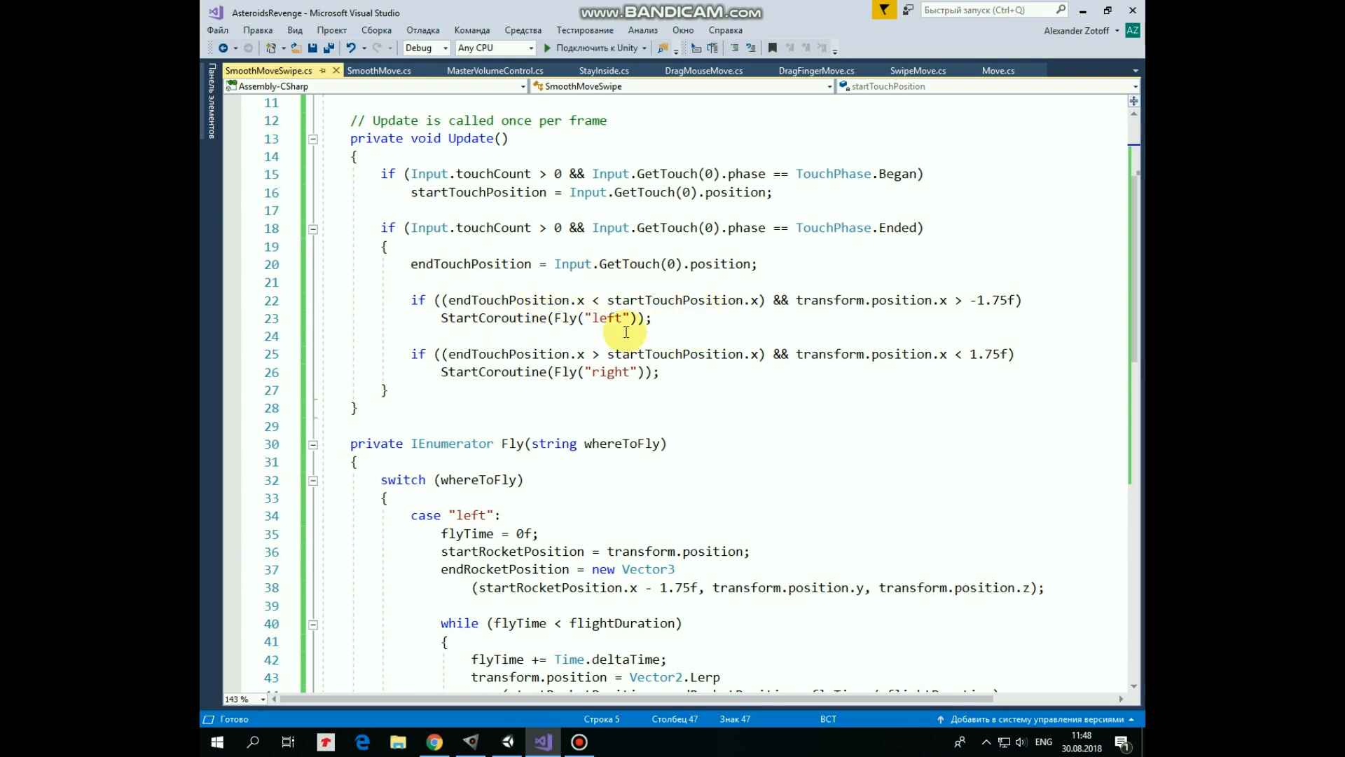
mouse_move(728, 327)
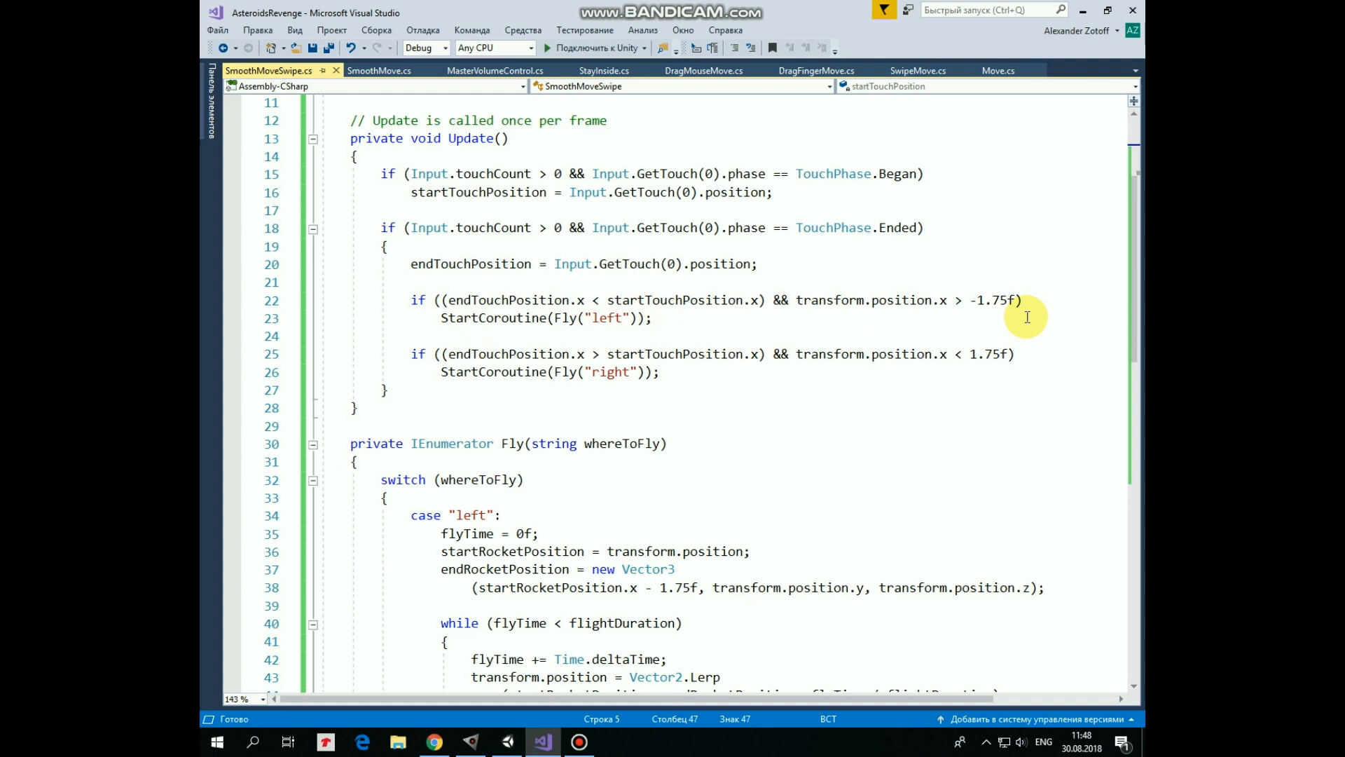
mouse_move(659, 334)
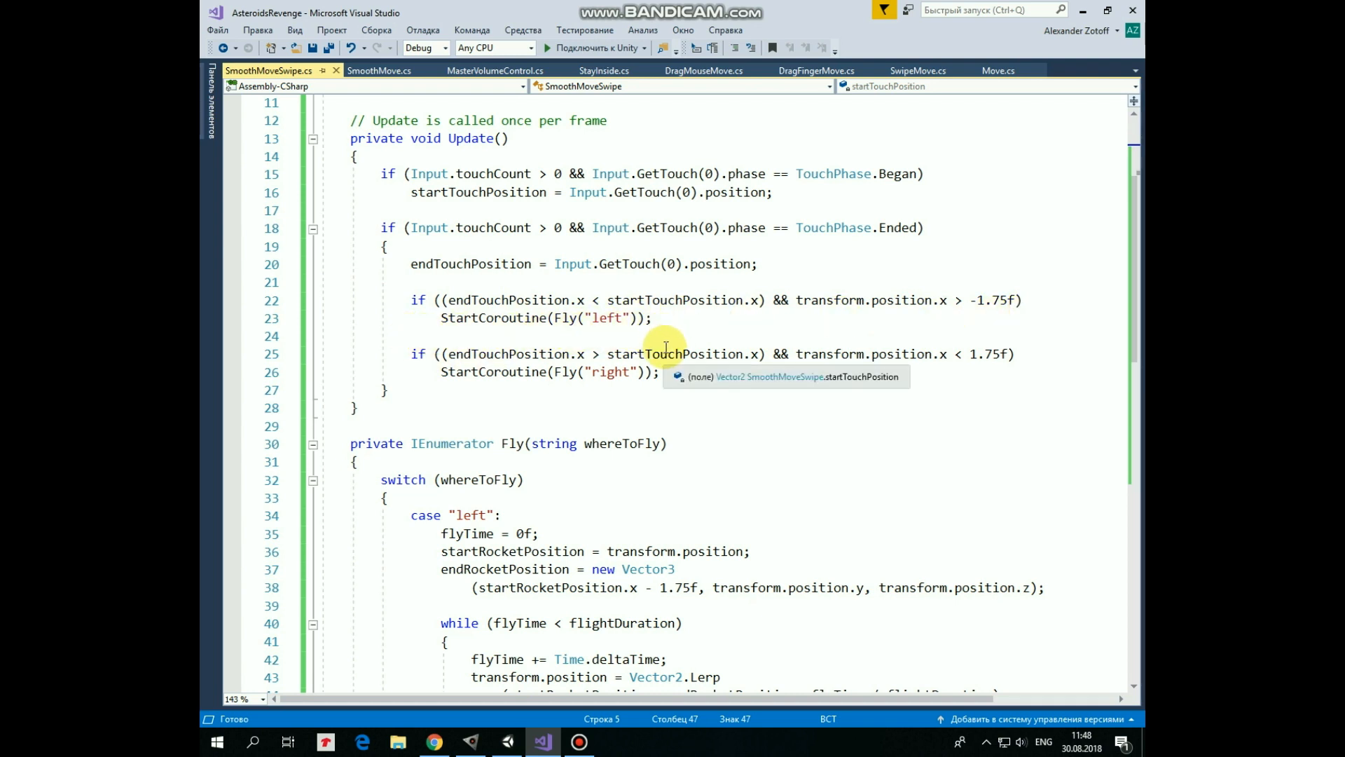
mouse_move(676, 339)
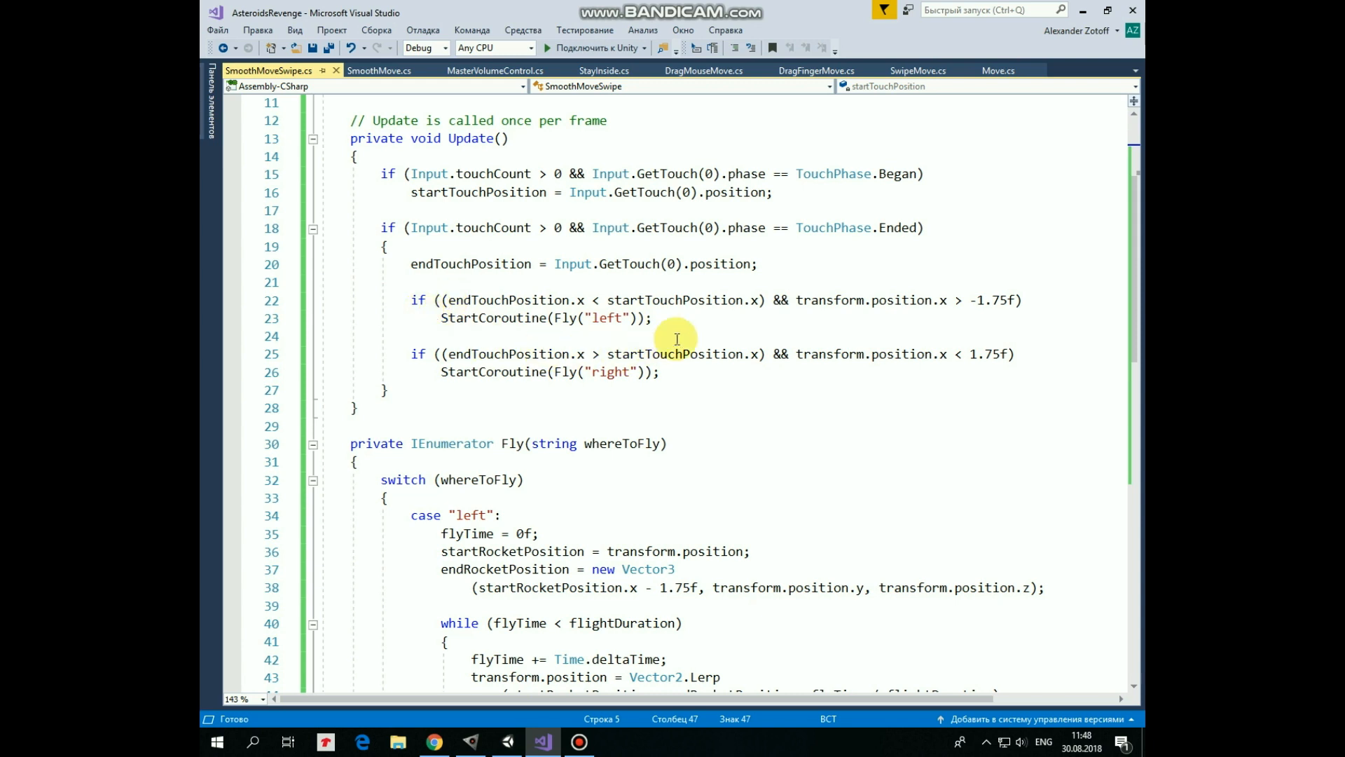
mouse_move(649, 335)
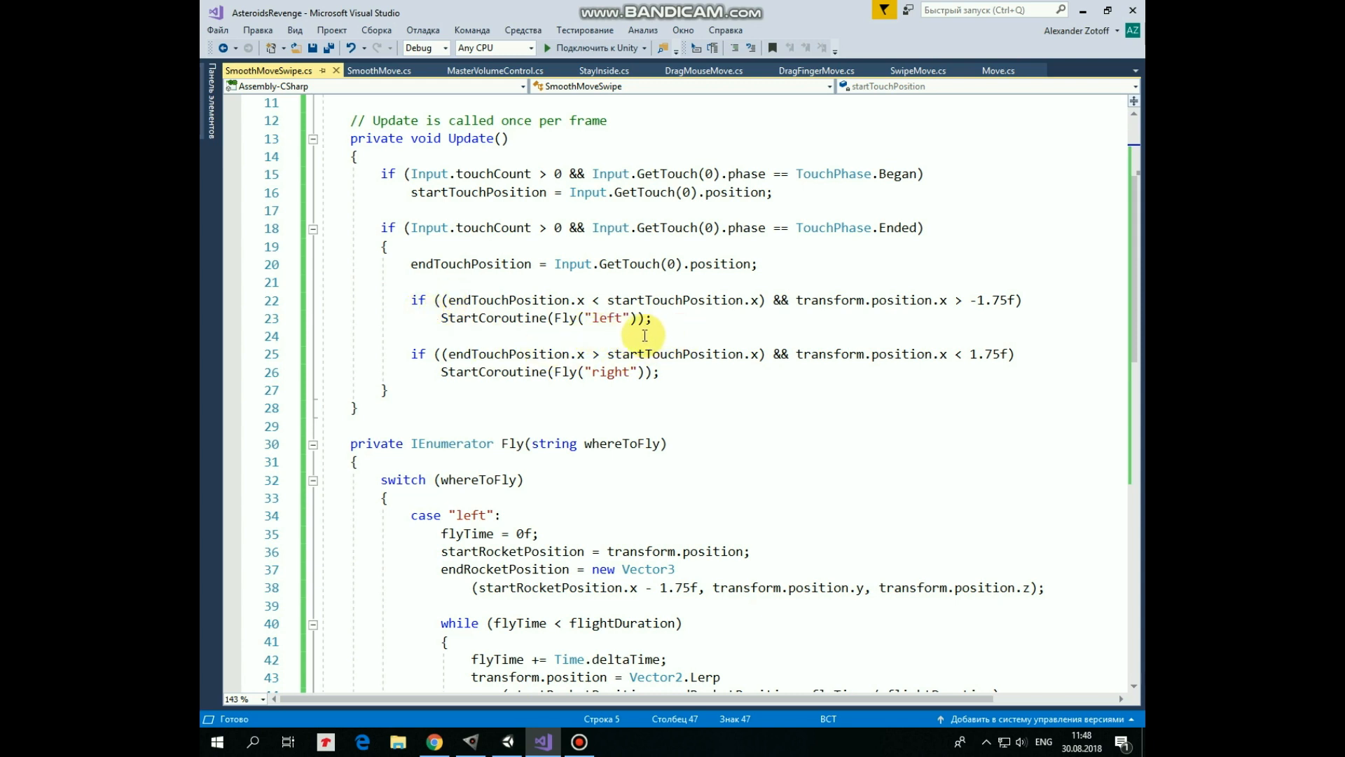
mouse_move(633, 334)
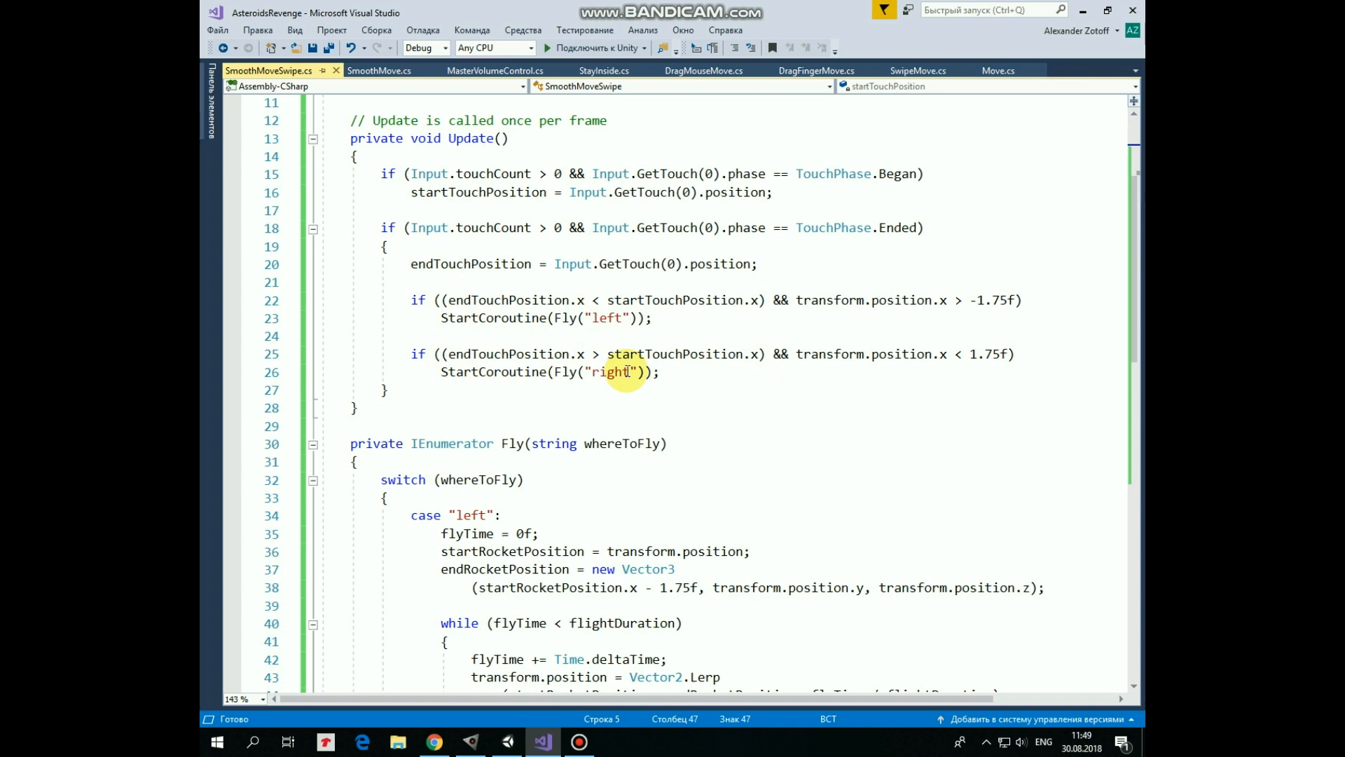
mouse_move(1013, 411)
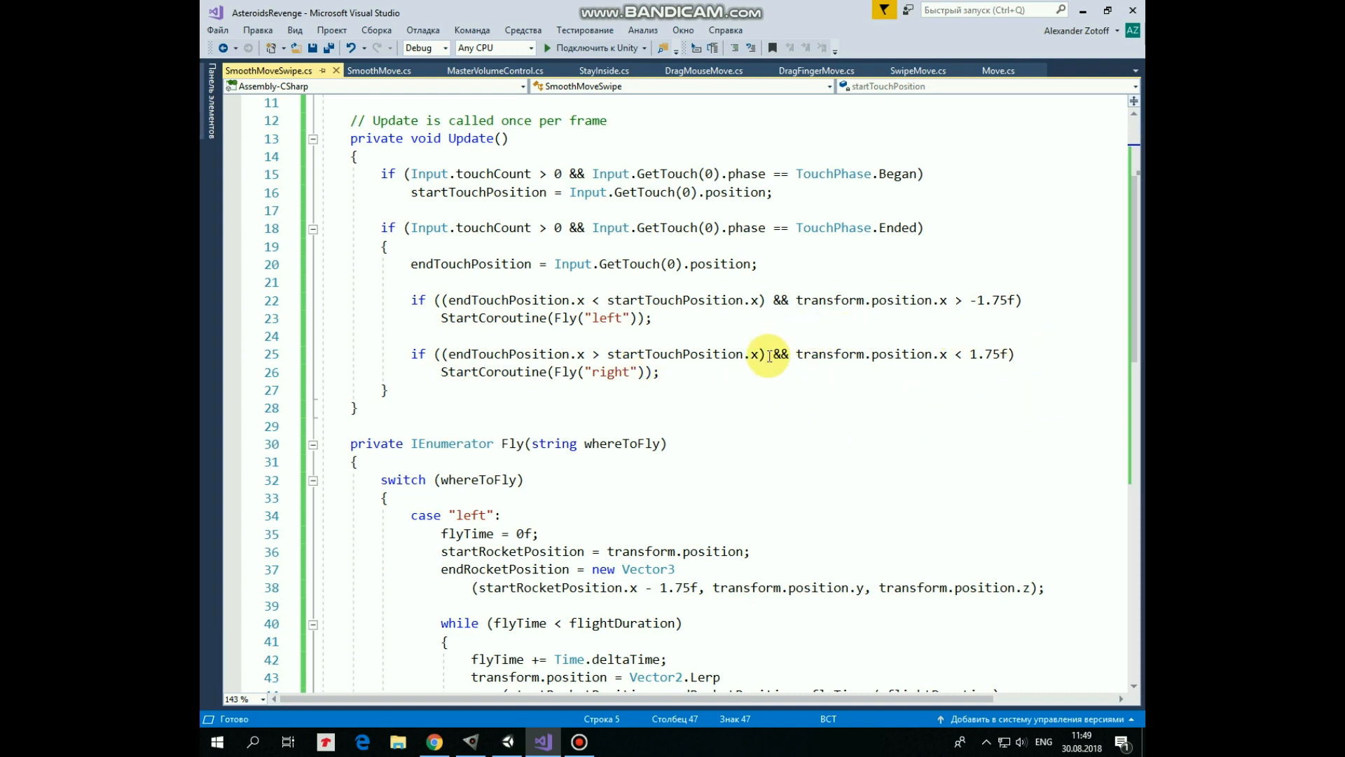
mouse_move(880, 391)
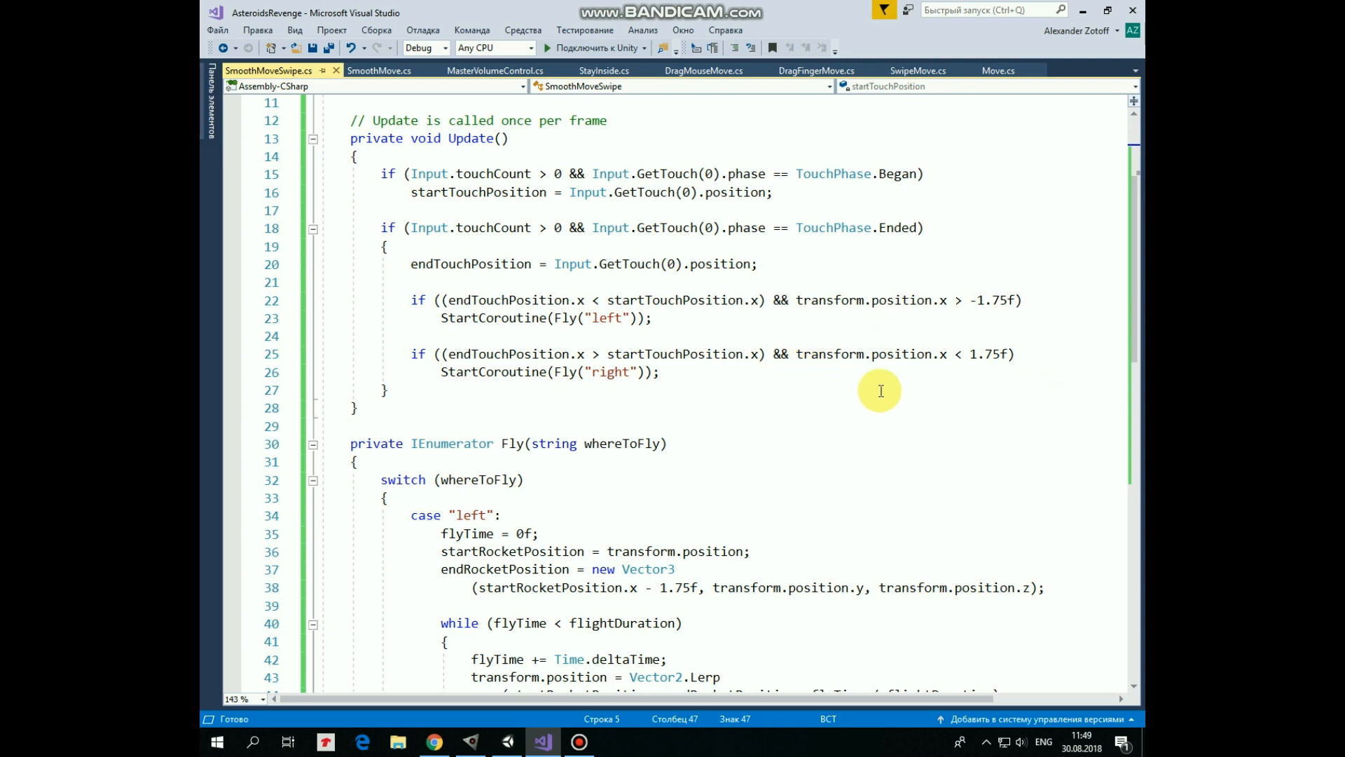
mouse_move(1000, 397)
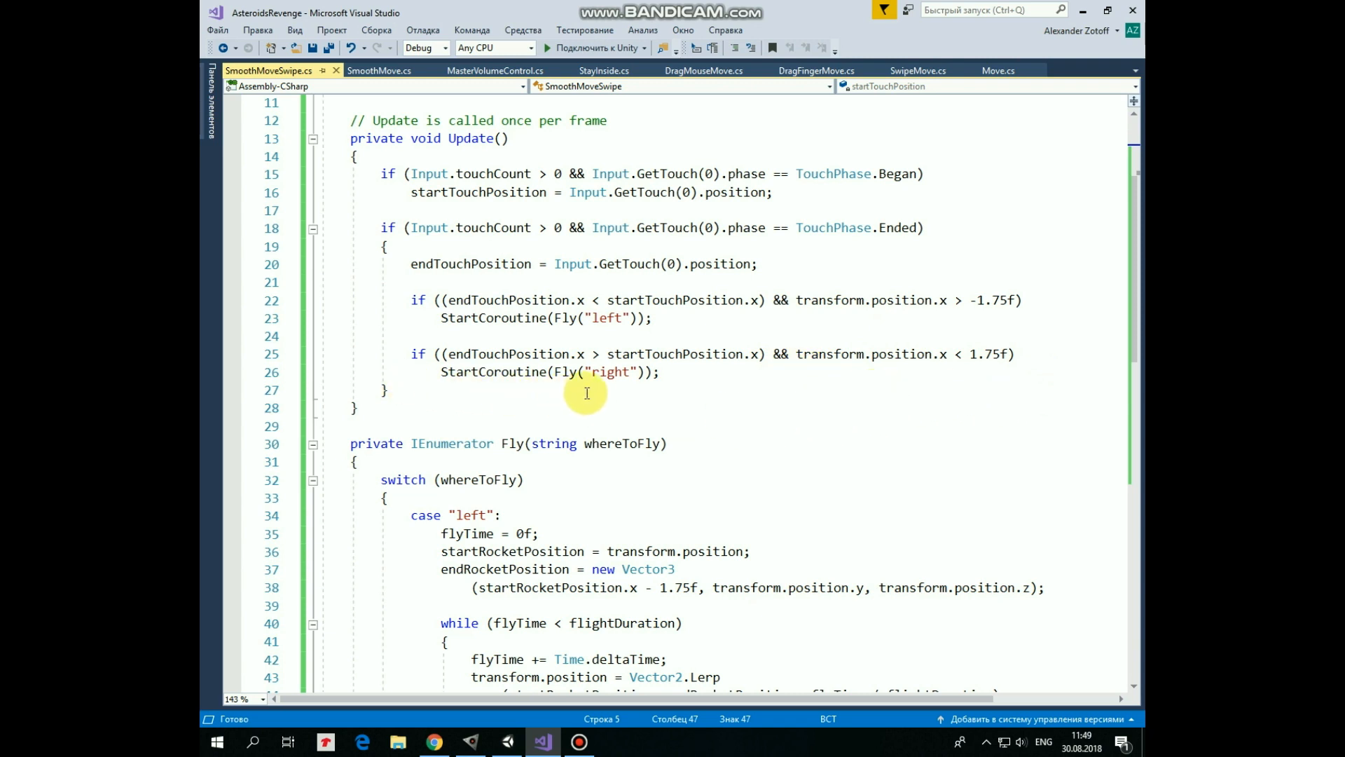
mouse_move(583, 360)
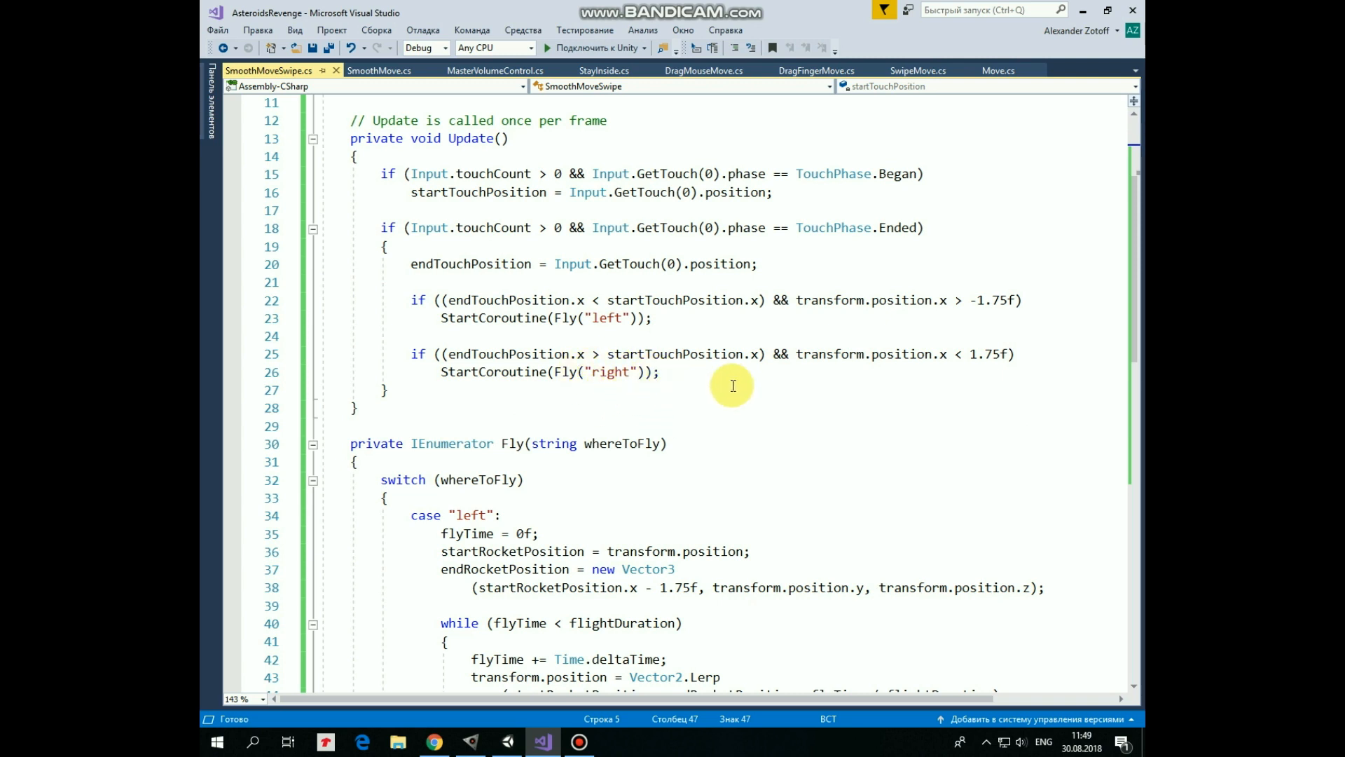
scroll(down, 3)
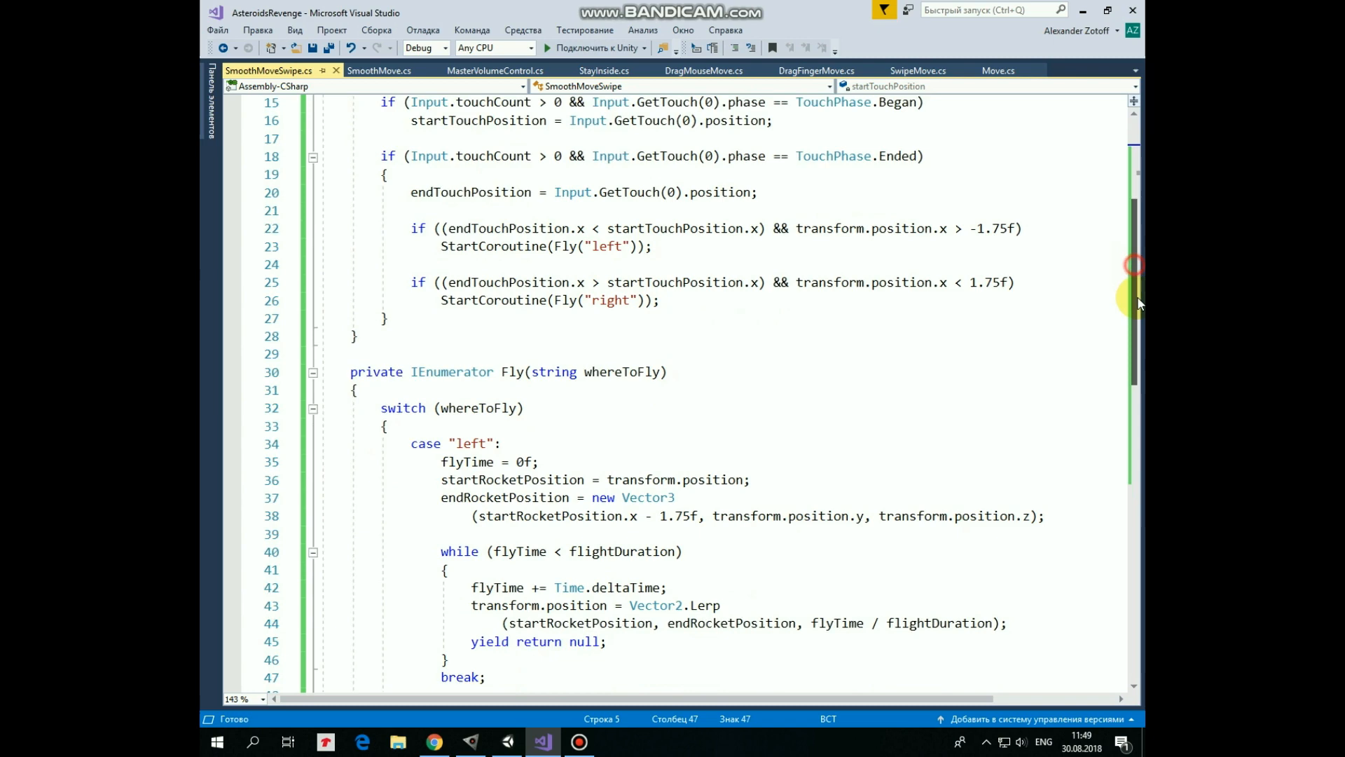
scroll(down, 3)
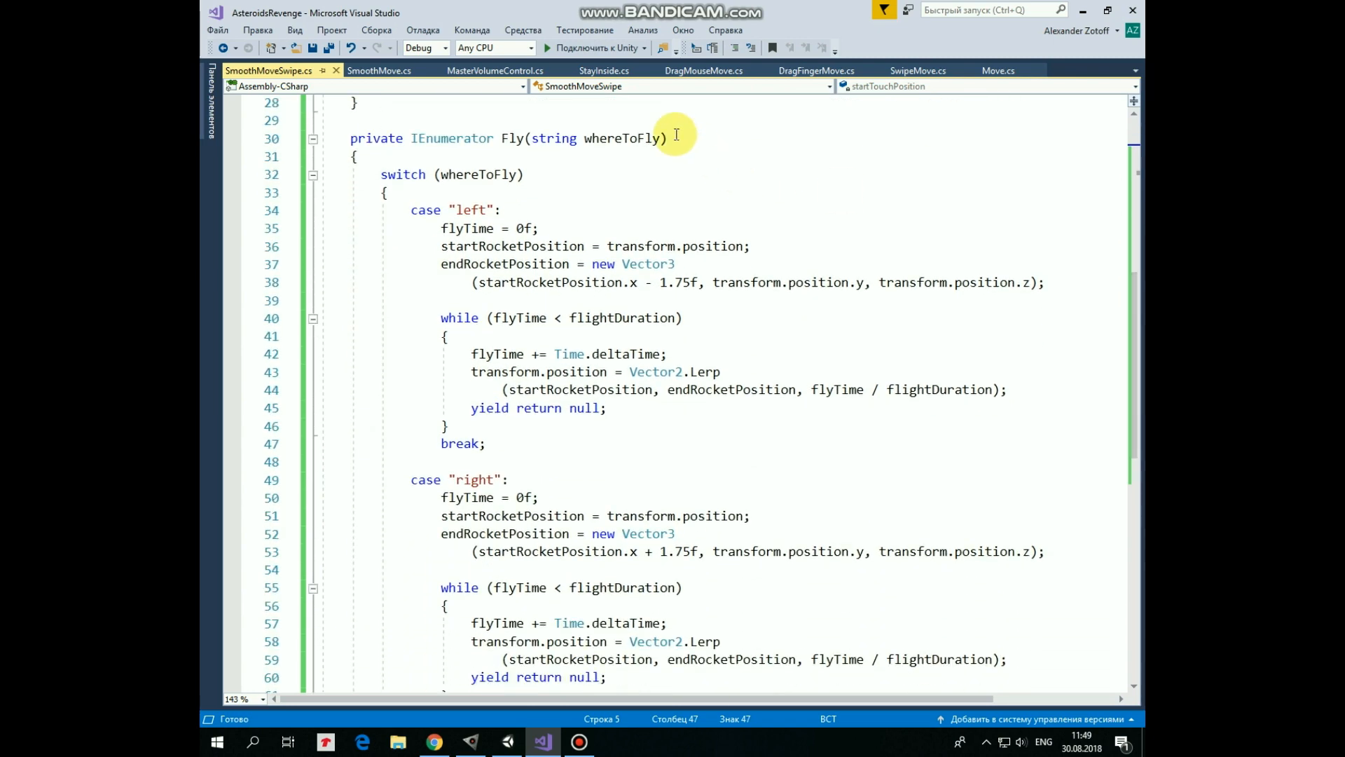
mouse_move(660, 155)
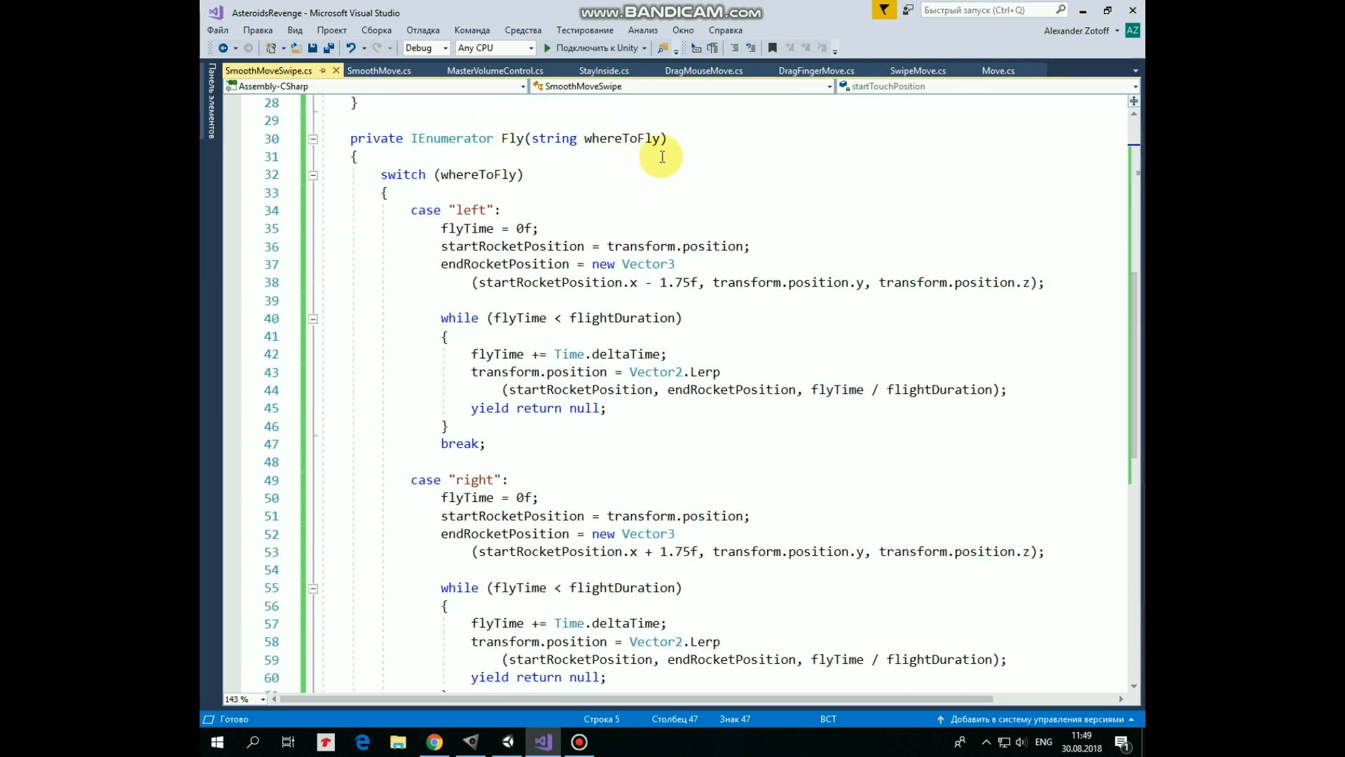
scroll(up, 3)
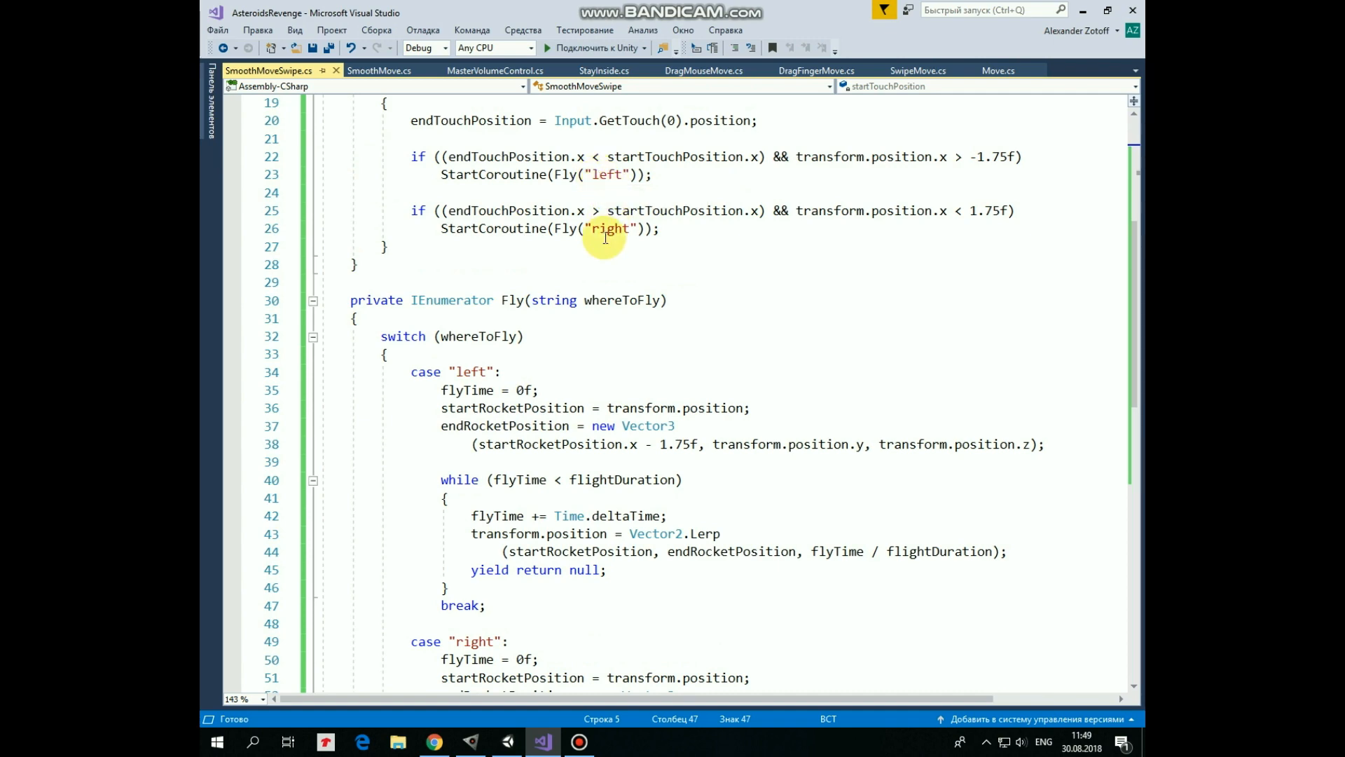
scroll(down, 3)
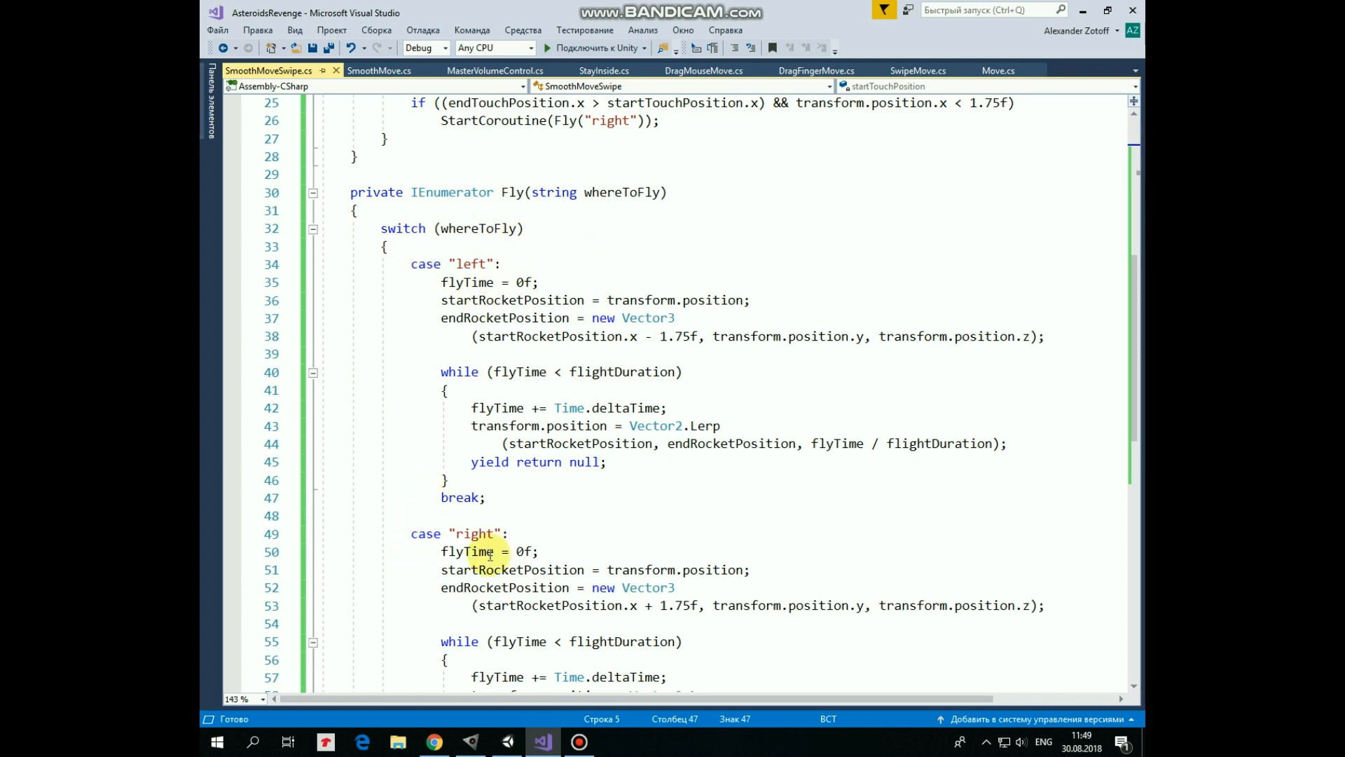
mouse_move(521, 255)
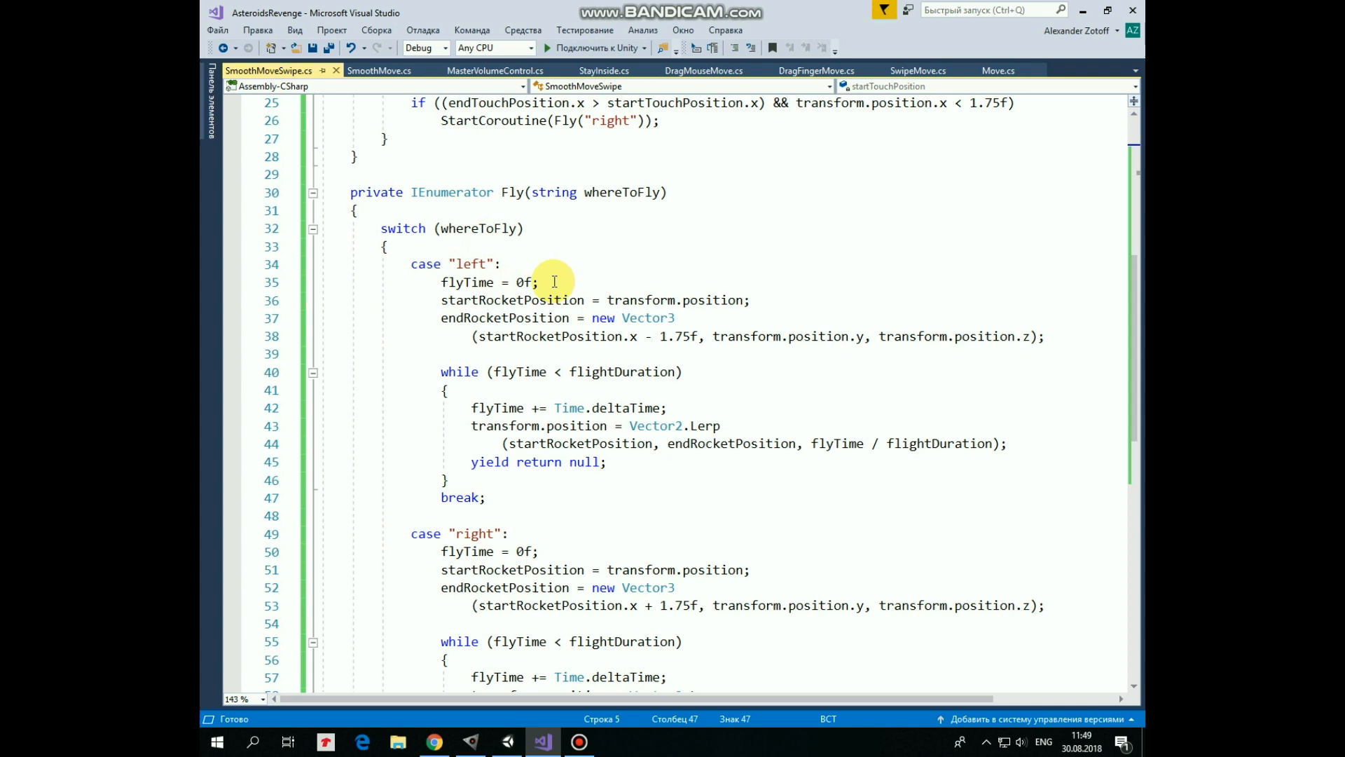
mouse_move(642, 296)
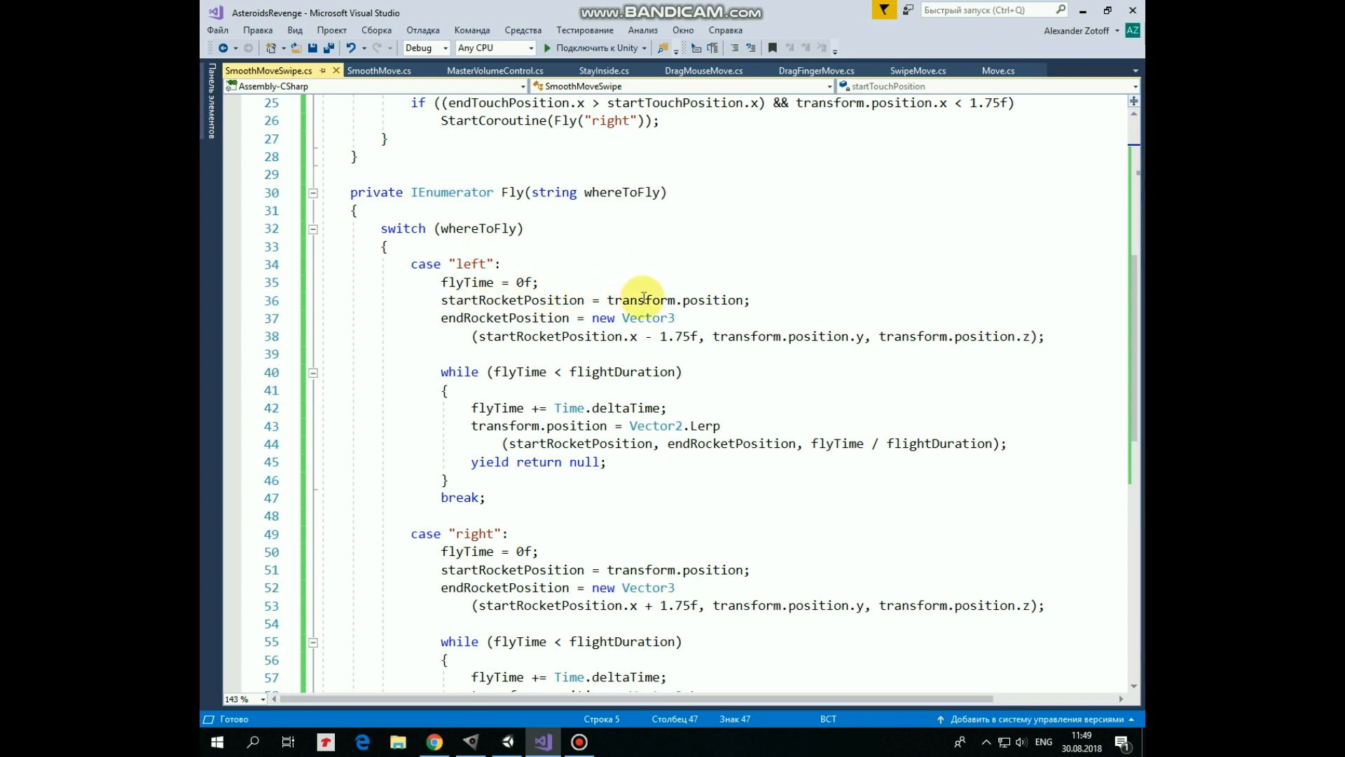
mouse_move(780, 318)
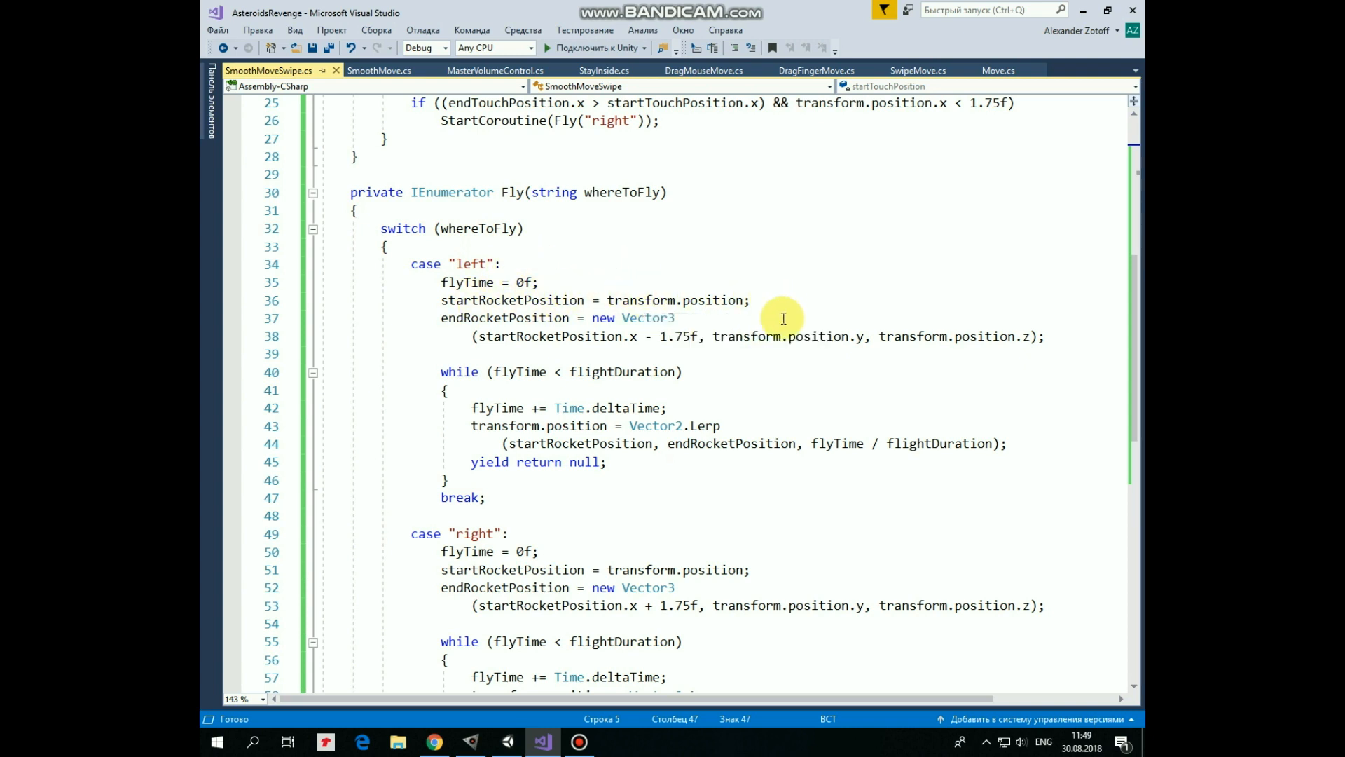
mouse_move(507, 351)
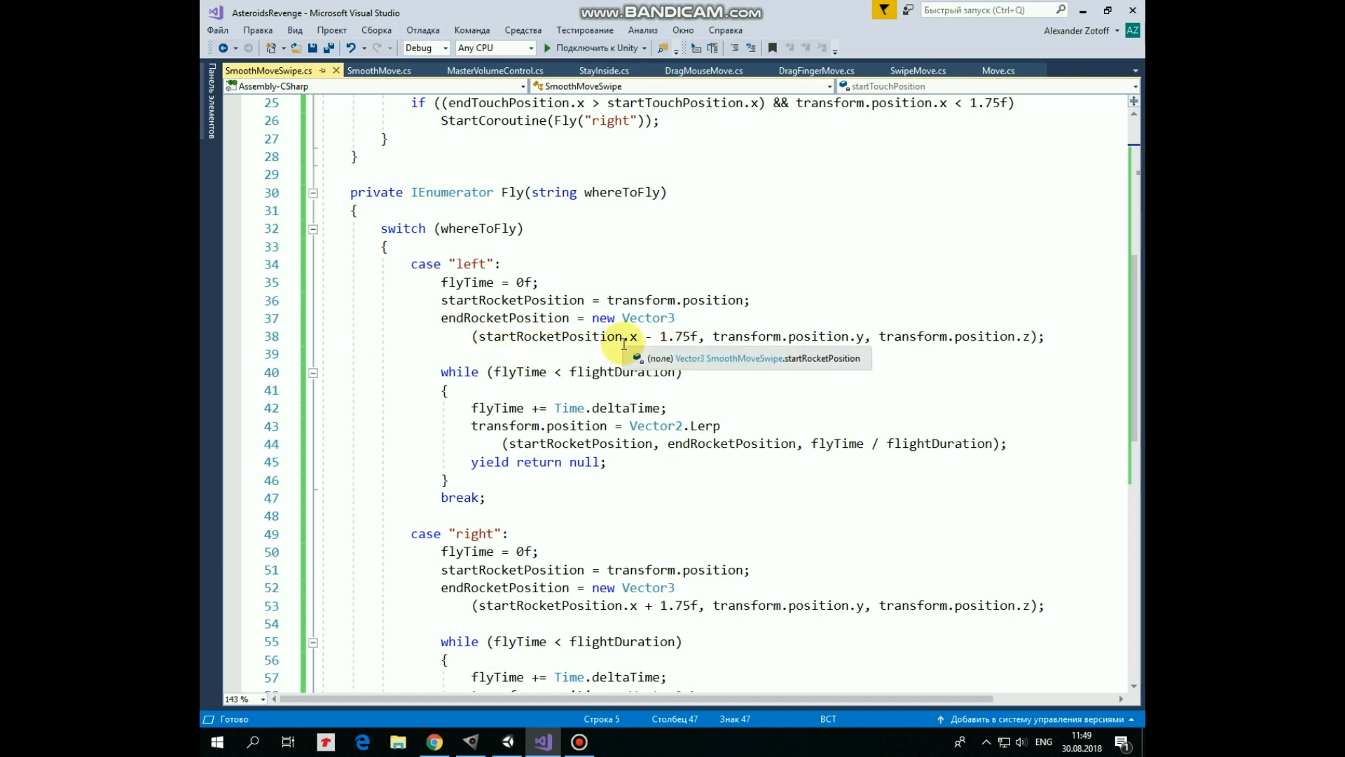
mouse_move(735, 364)
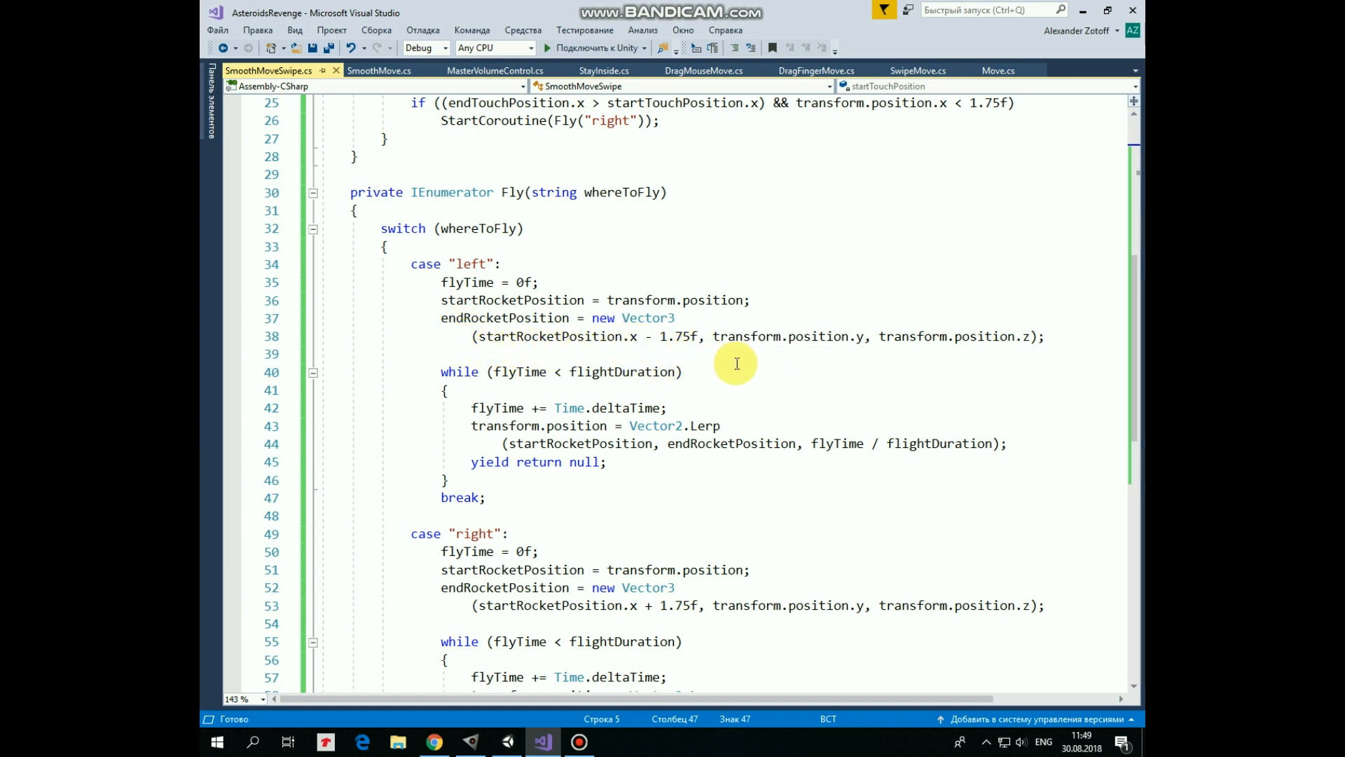
mouse_move(992, 355)
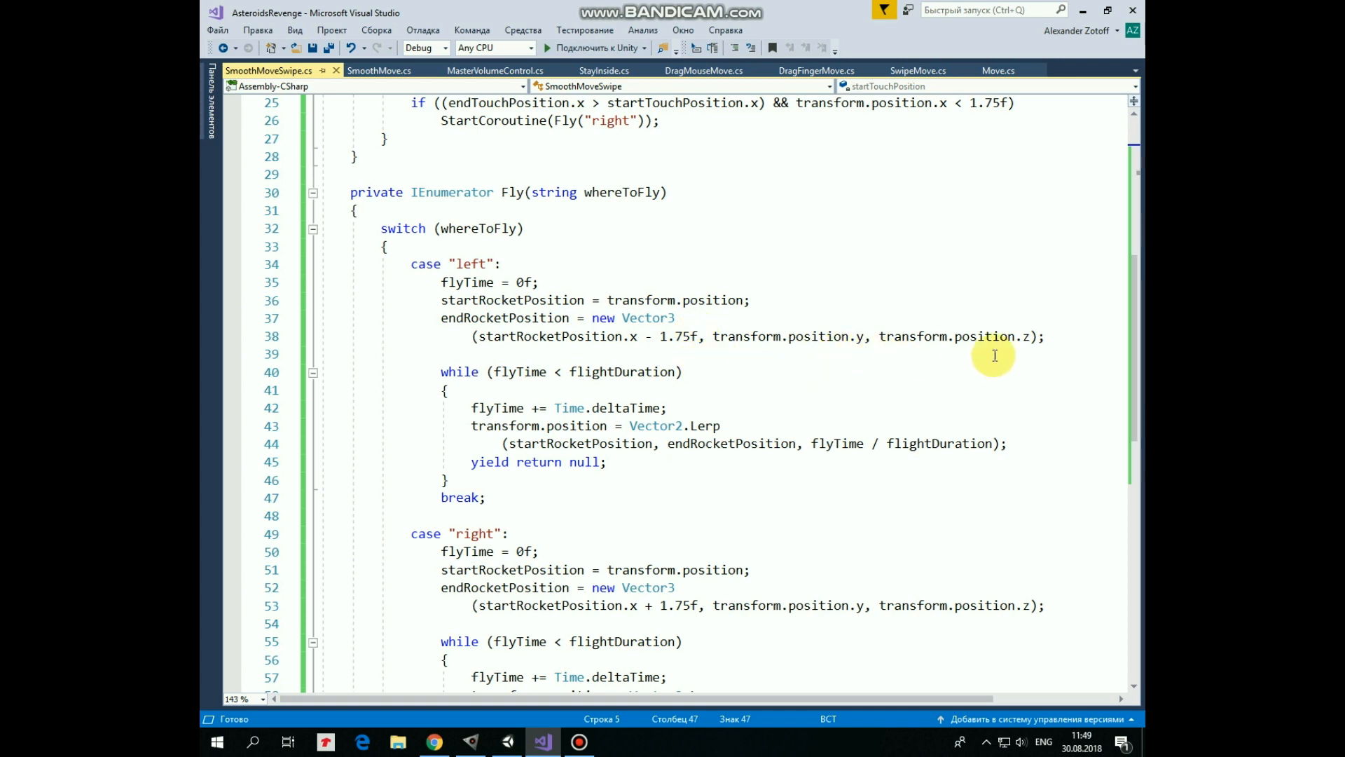
mouse_move(731, 384)
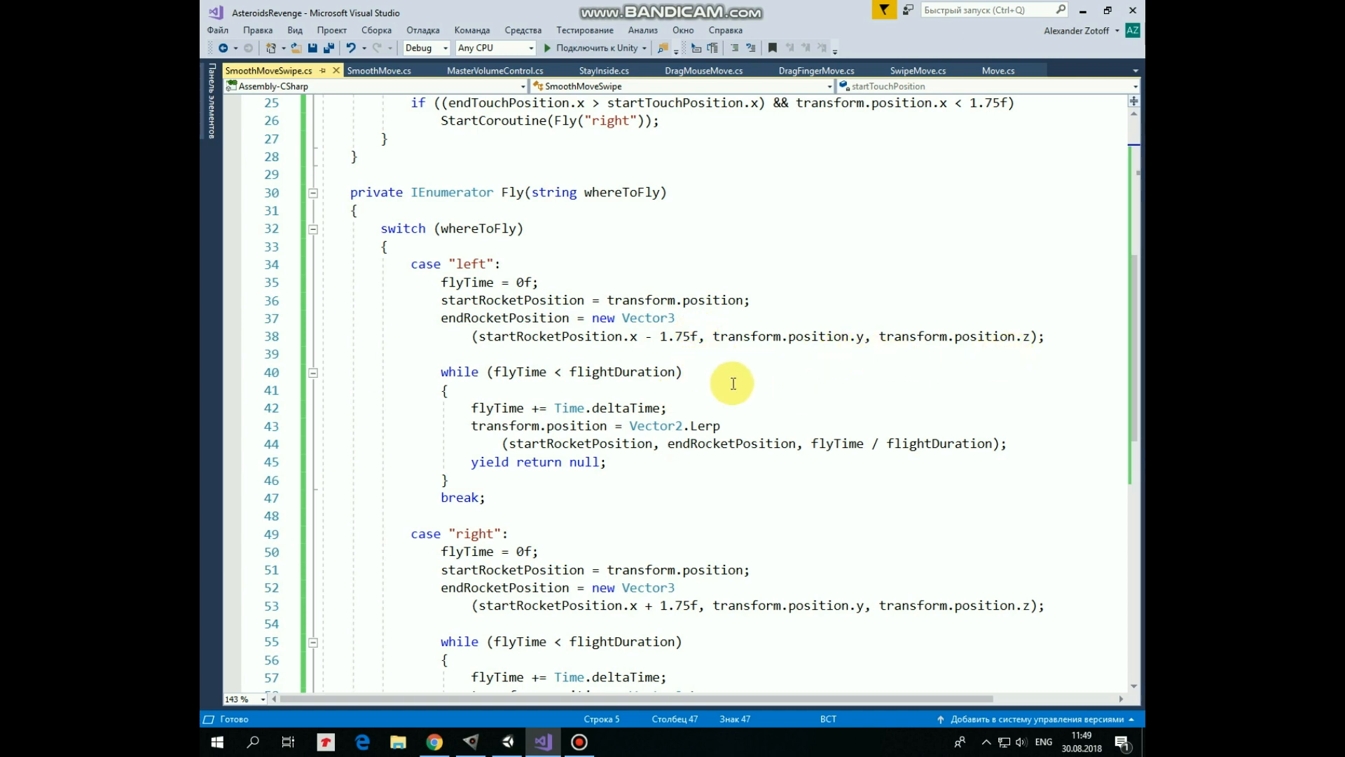
mouse_move(486, 387)
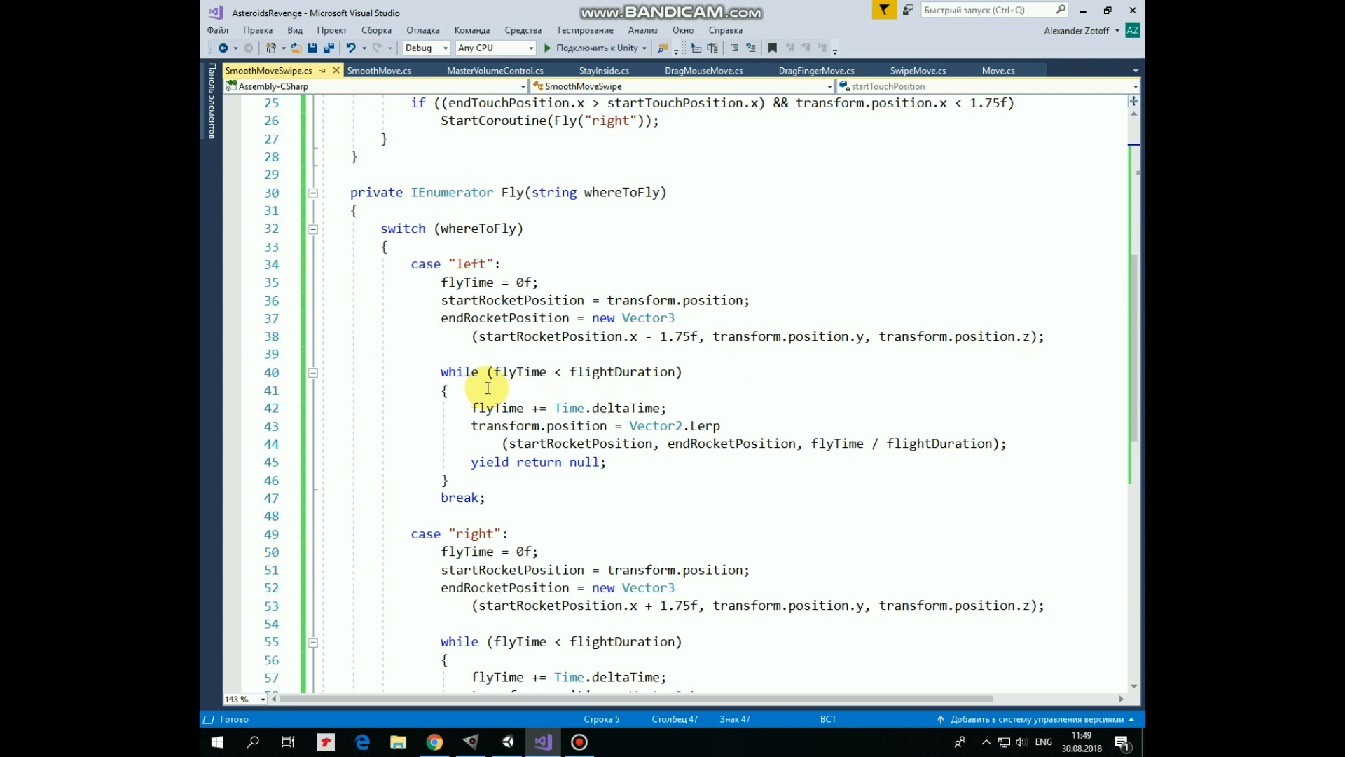
mouse_move(788, 388)
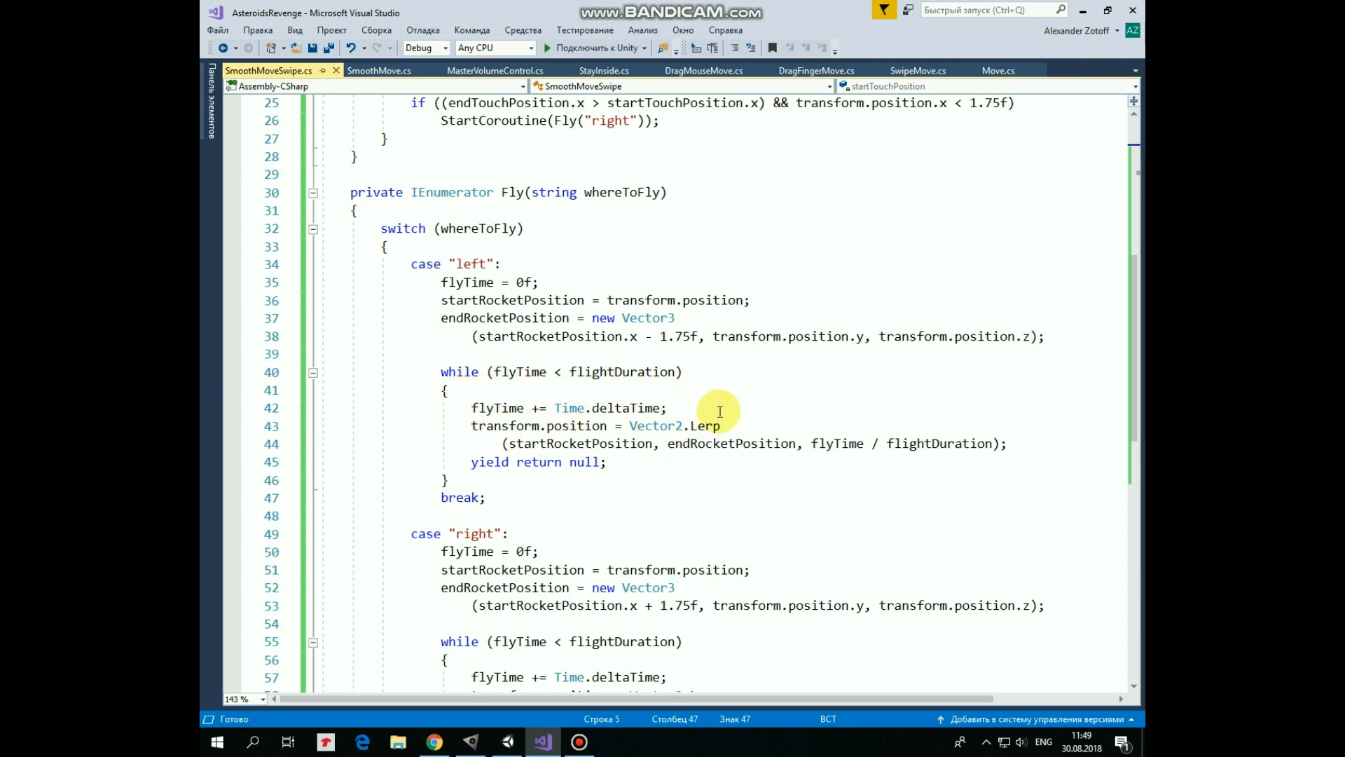
mouse_move(815, 401)
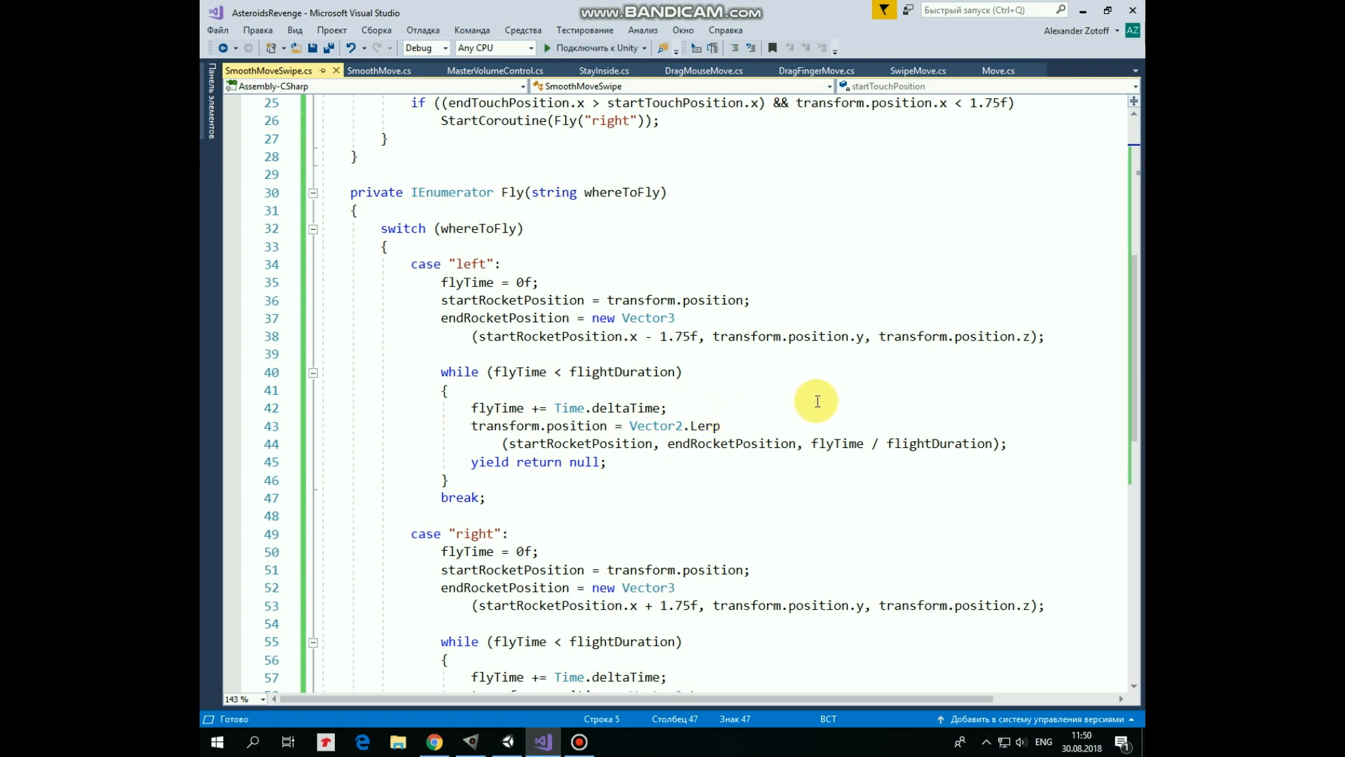
mouse_move(703, 431)
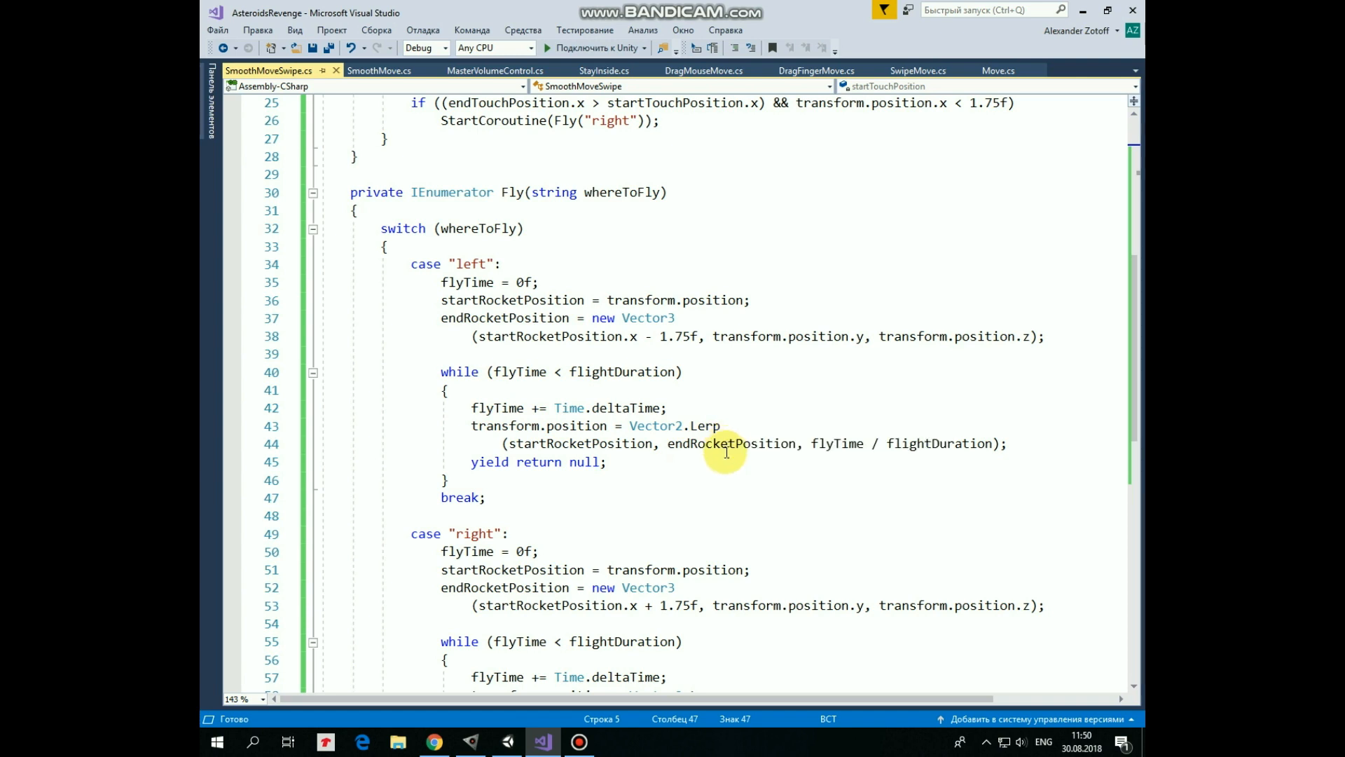
mouse_move(649, 475)
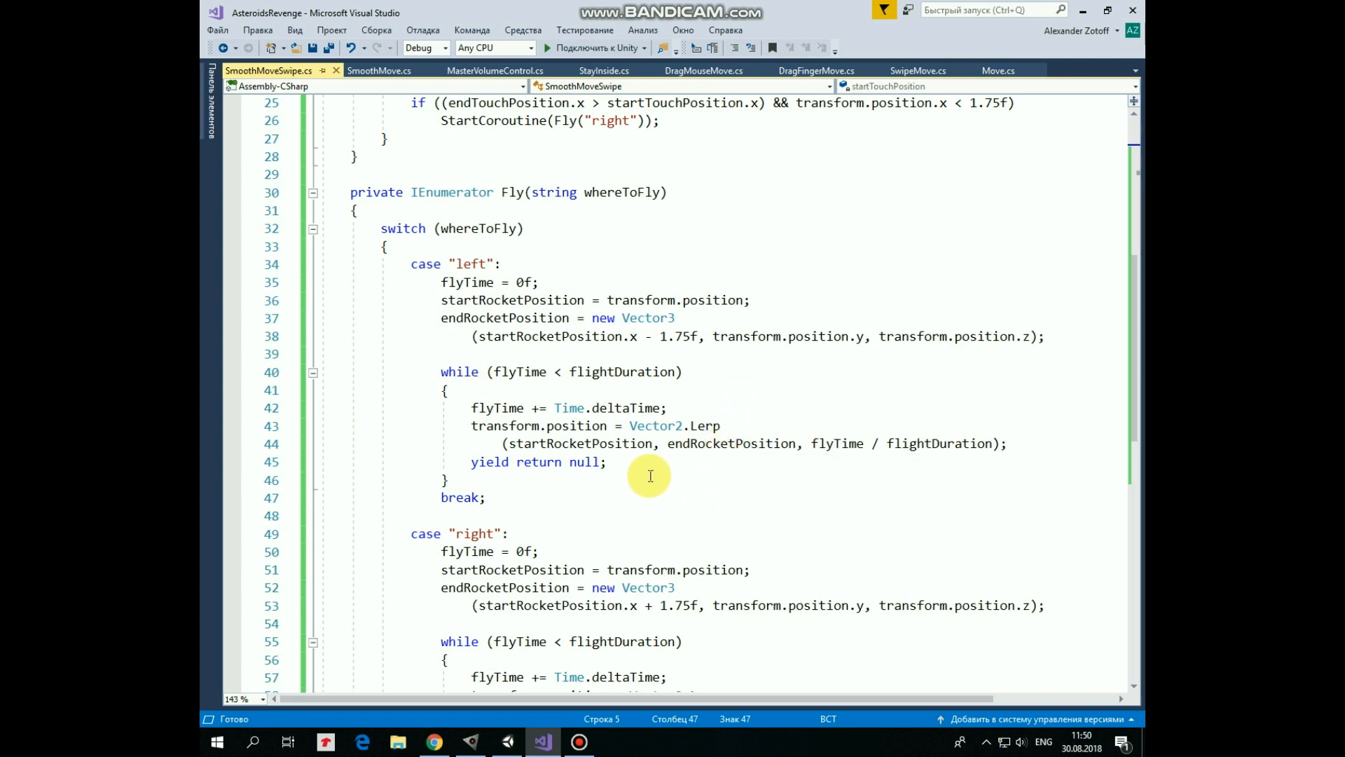
mouse_move(765, 485)
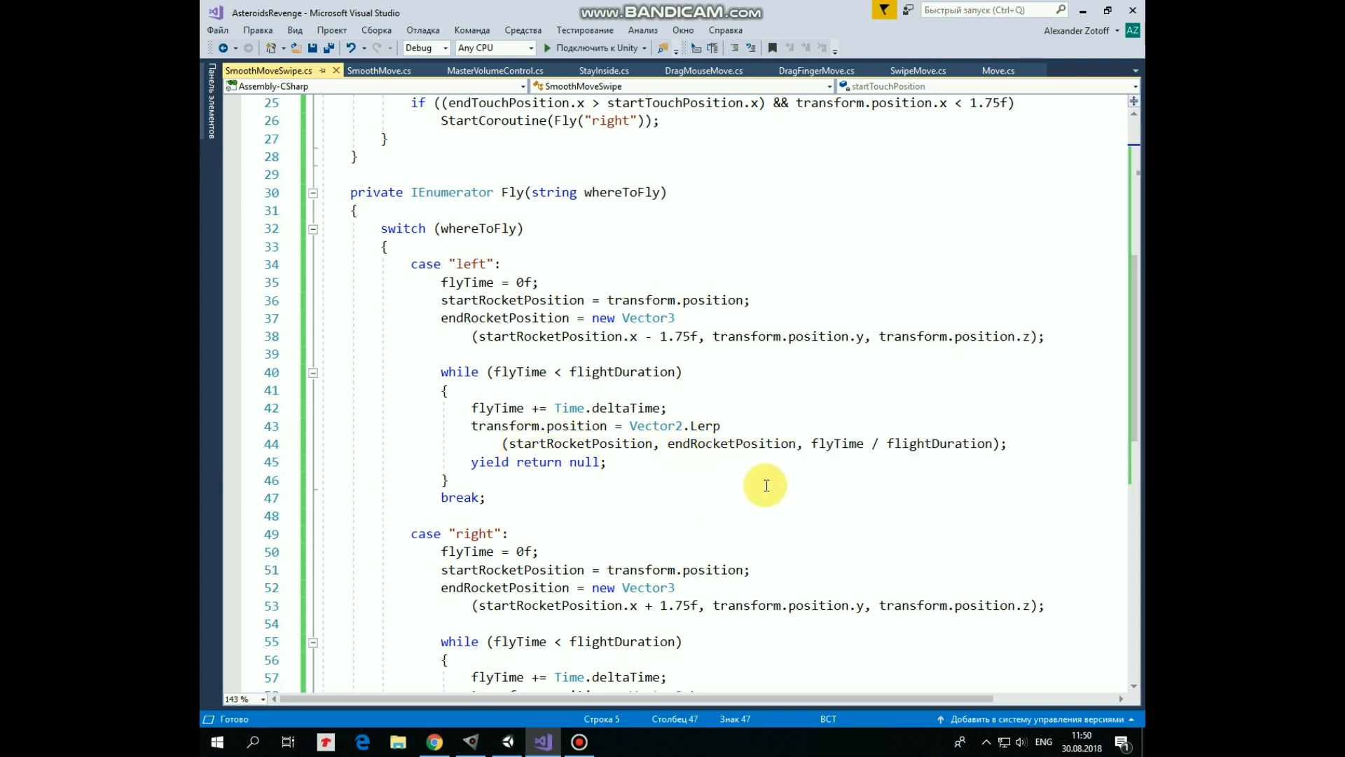
mouse_move(807, 469)
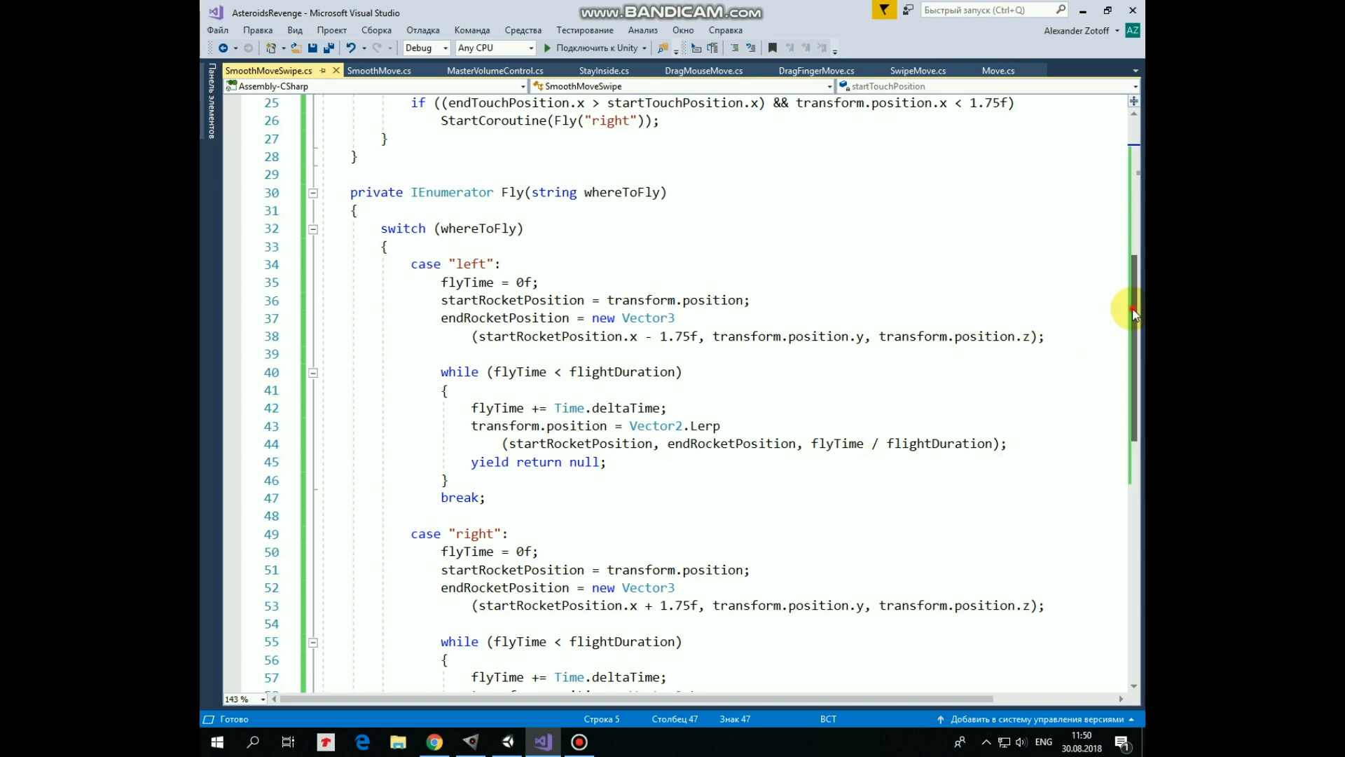
scroll(down, 3)
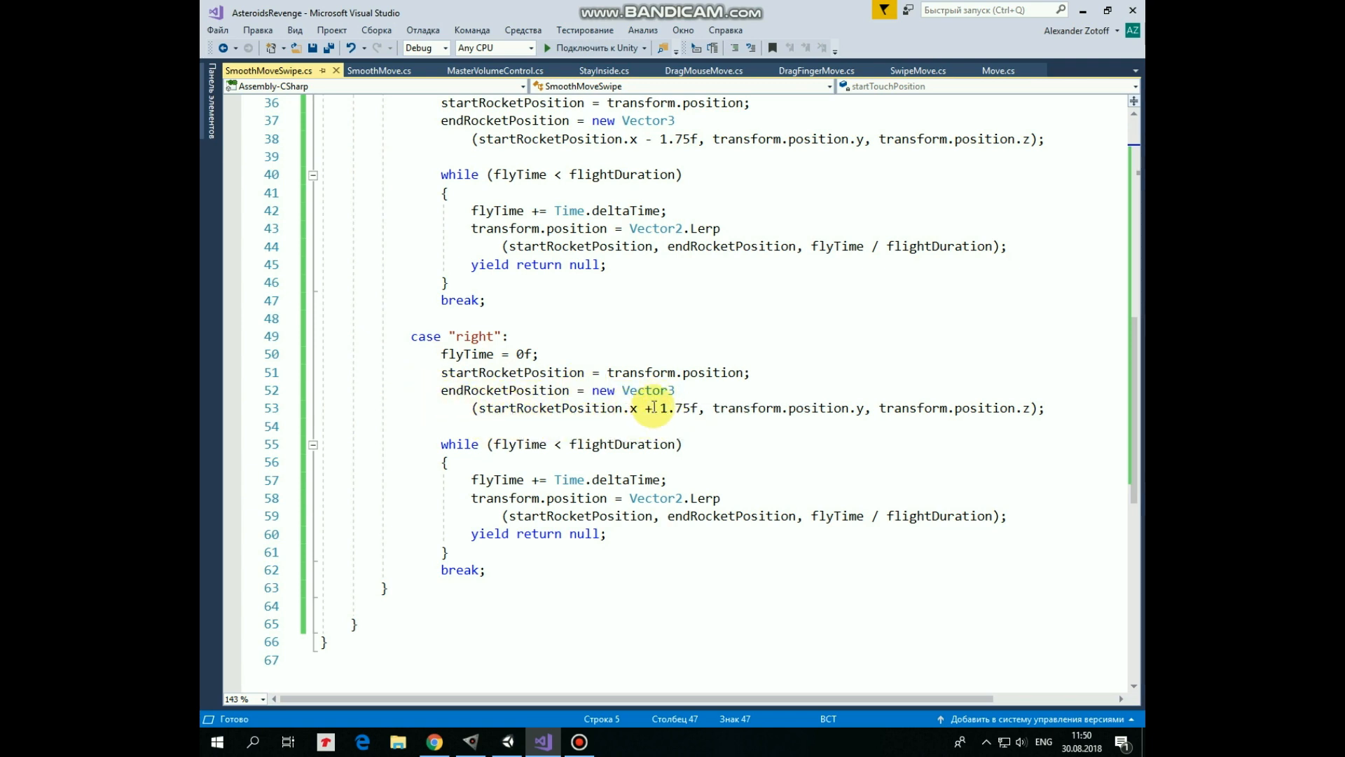
mouse_move(768, 429)
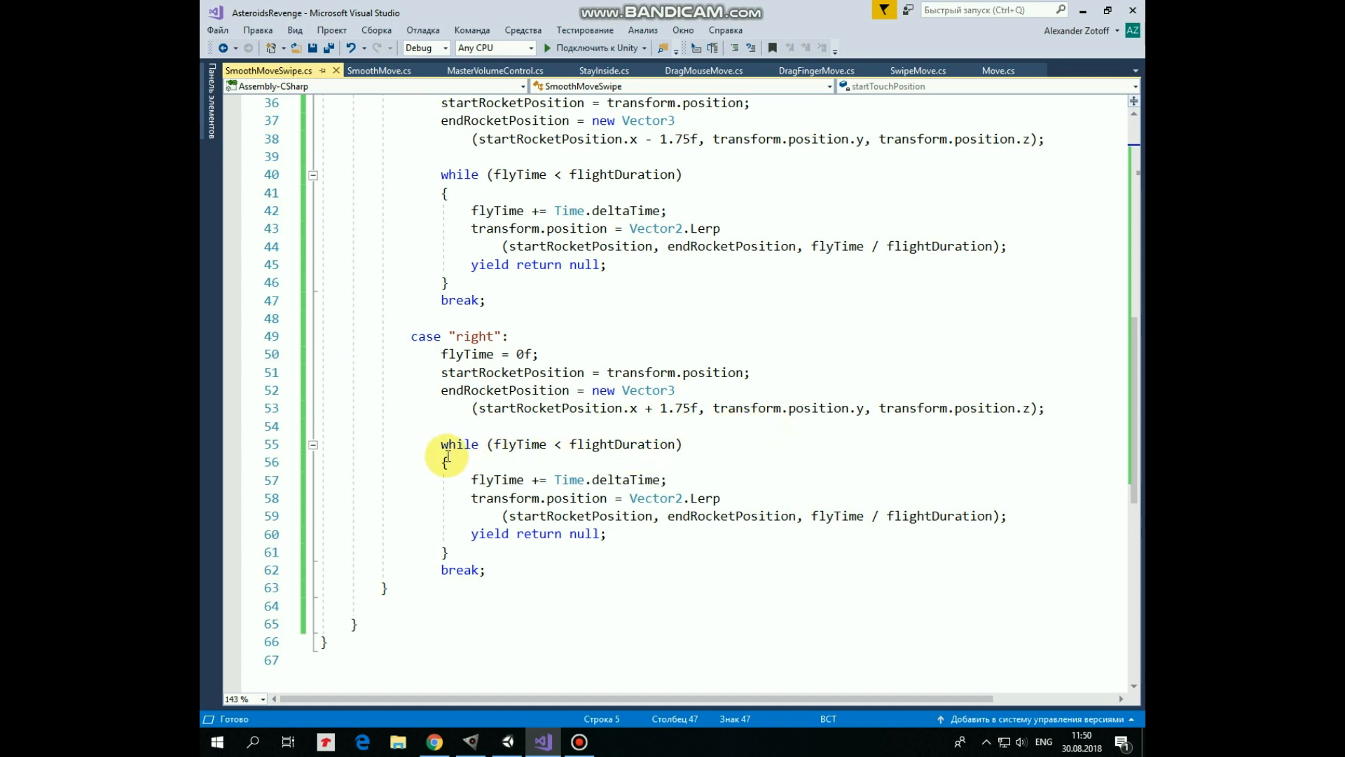
mouse_move(743, 508)
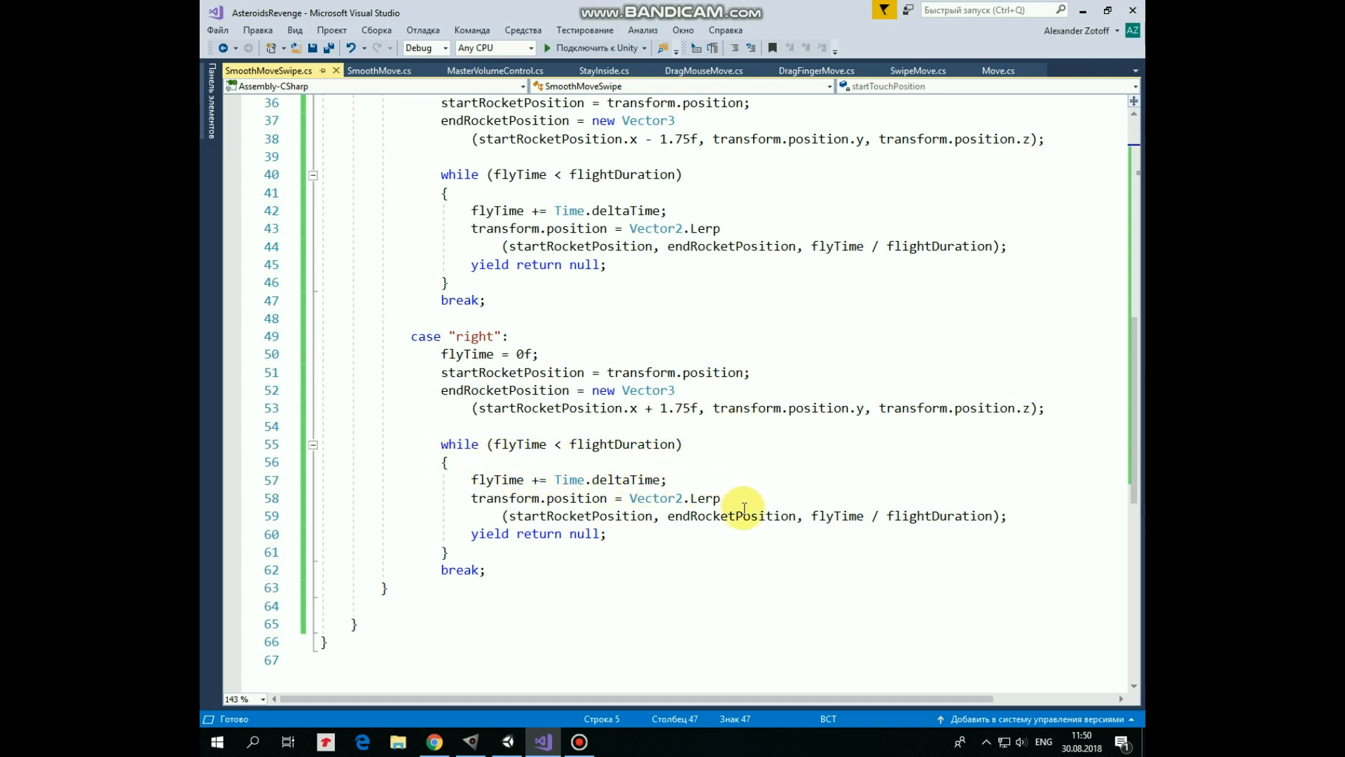
mouse_move(820, 534)
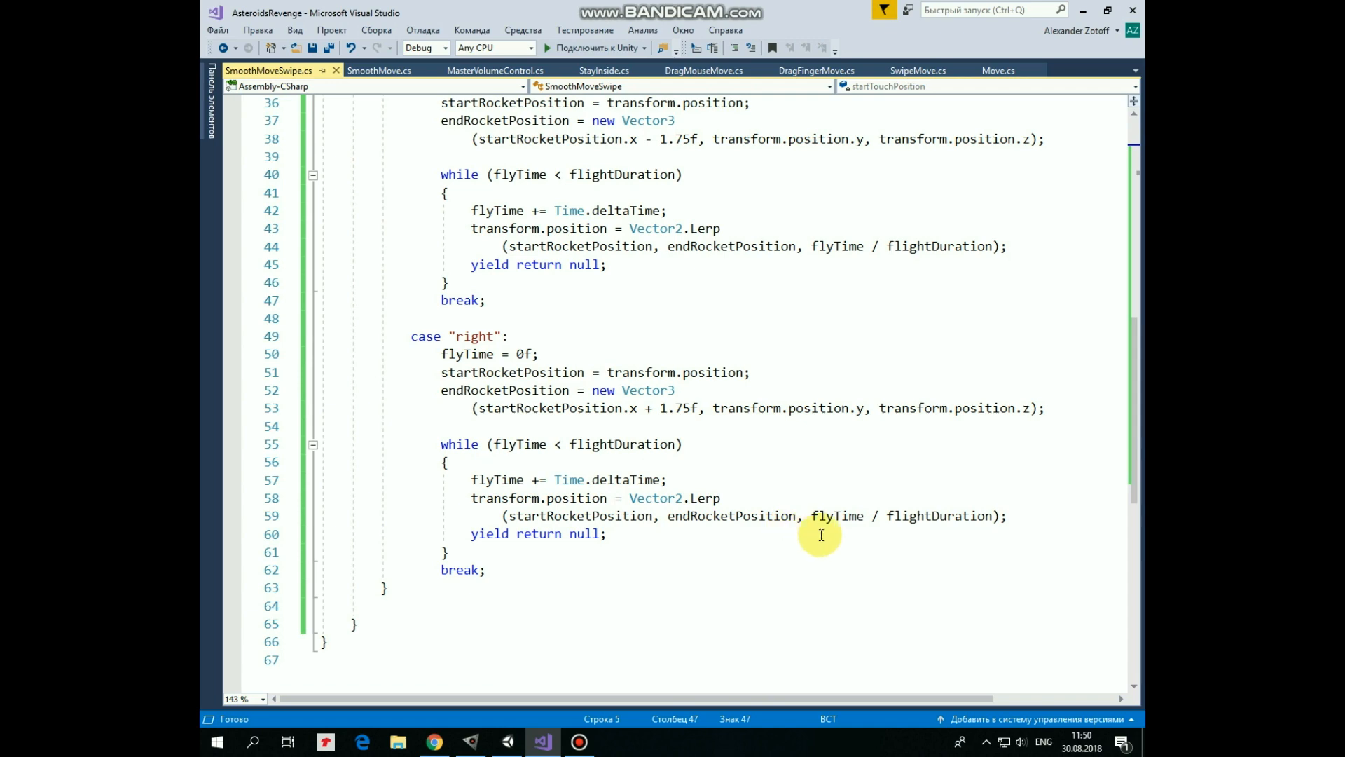
mouse_move(1084, 388)
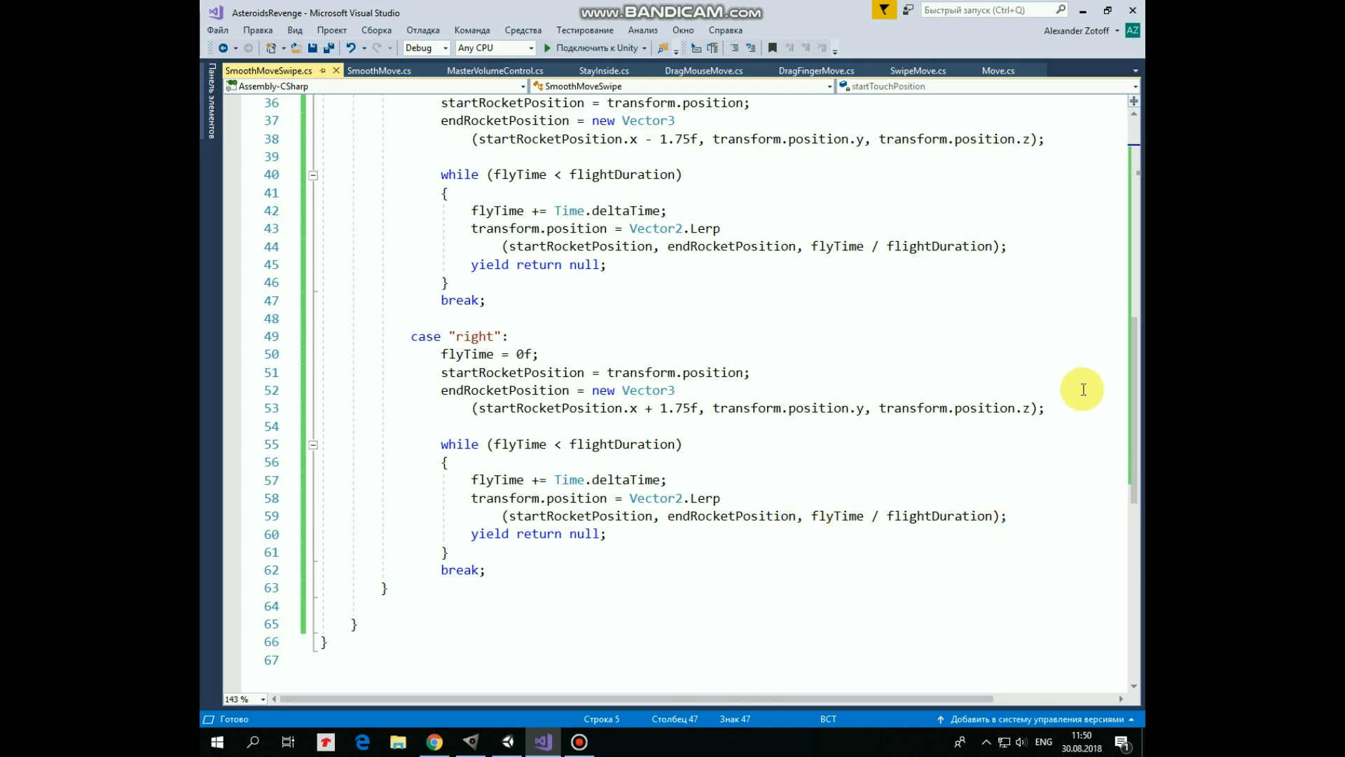